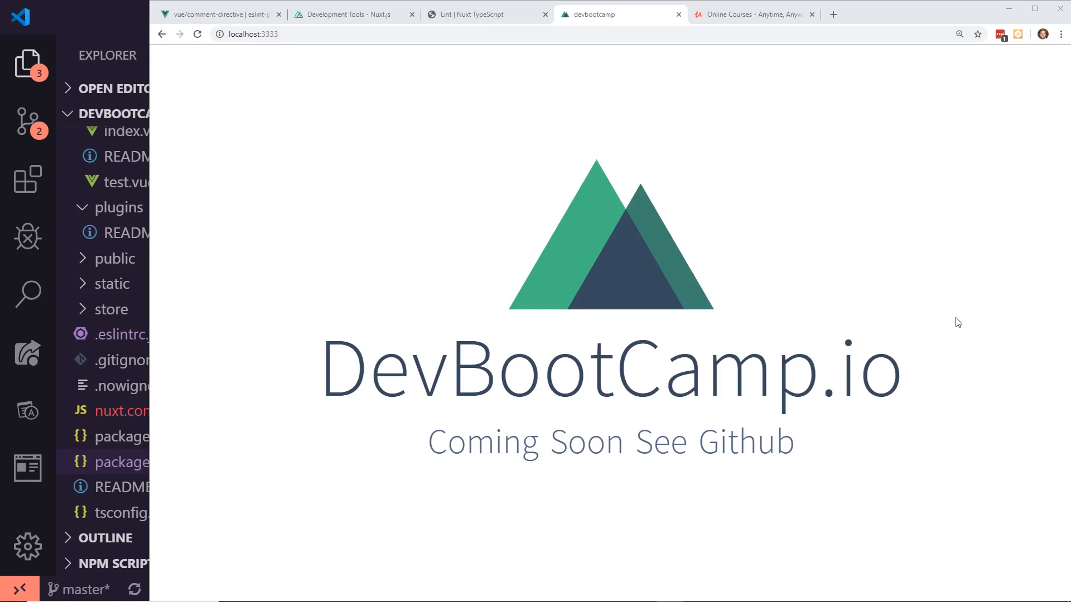
Show the Udemy home page and select the $9.99 sale price in the banner
click(752, 13)
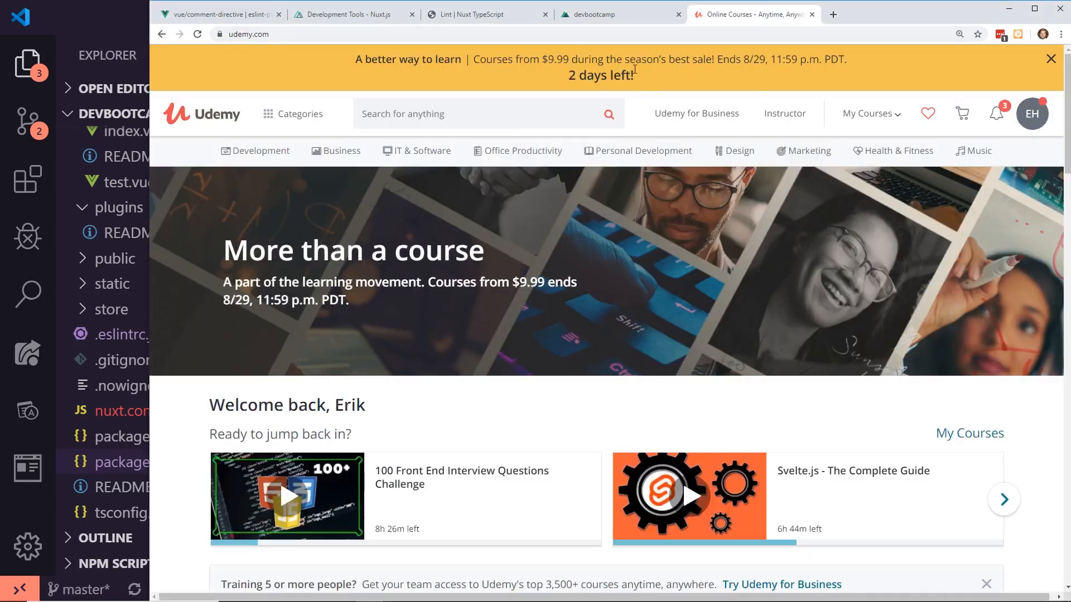
double_click(554, 59)
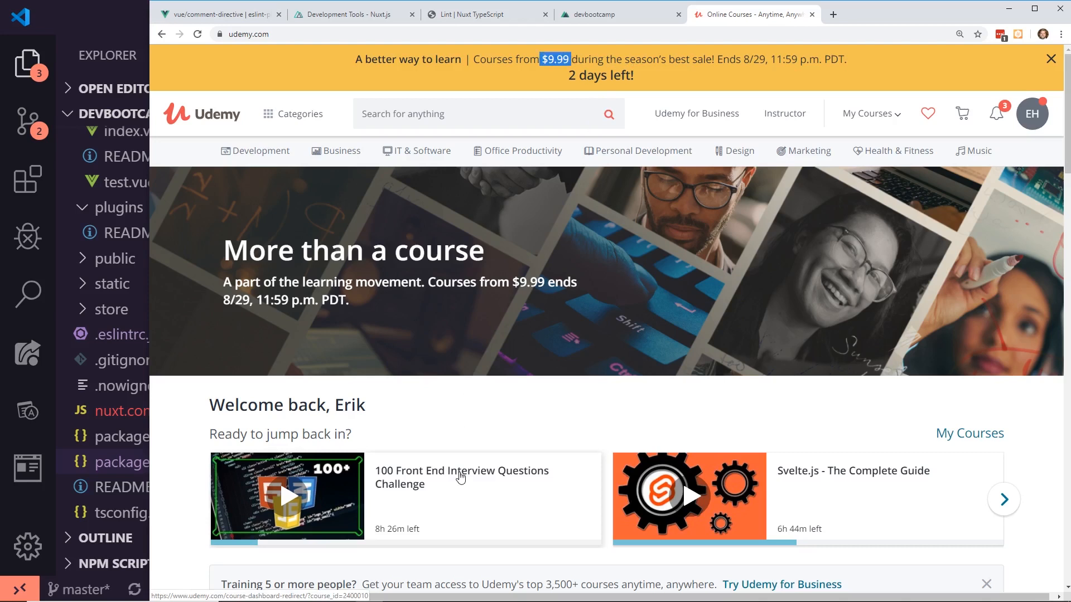
mouse_move(461, 478)
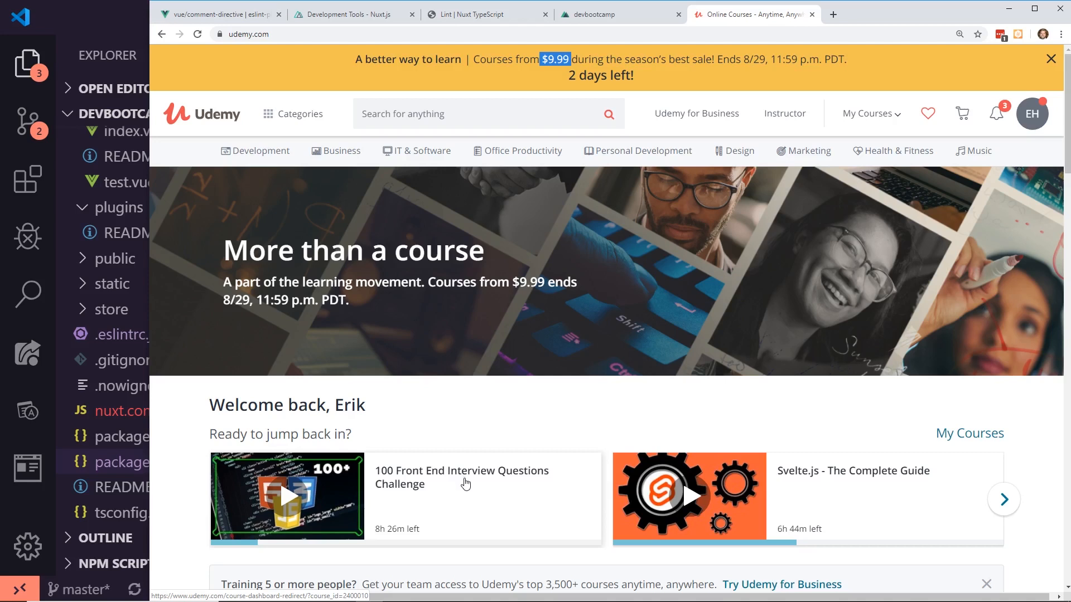
mouse_move(677, 62)
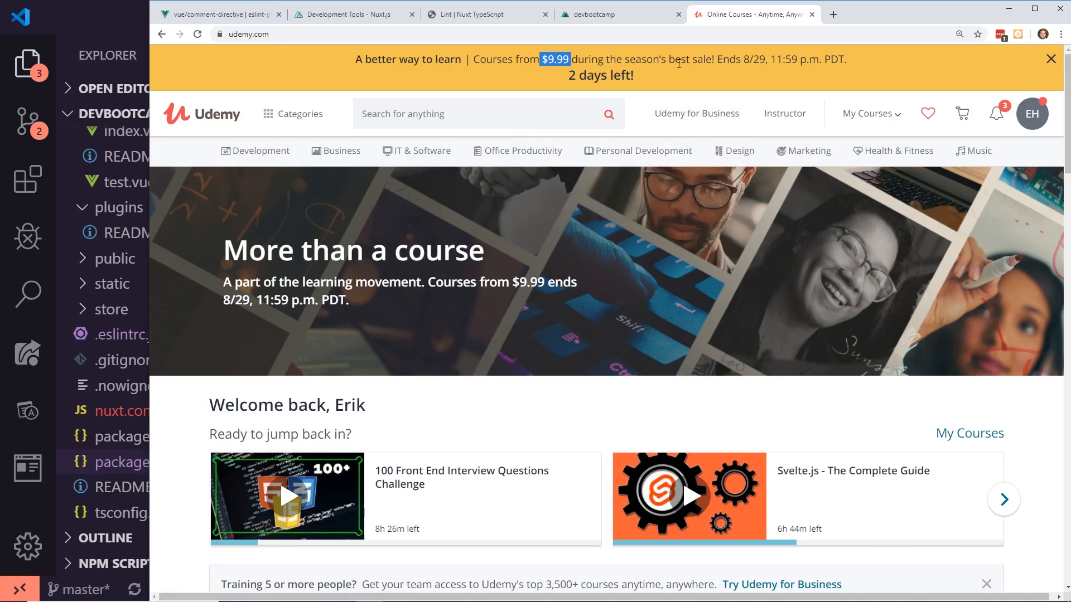
Return to the local DevBootCamp.io coming-soon page on localhost:3333
click(608, 14)
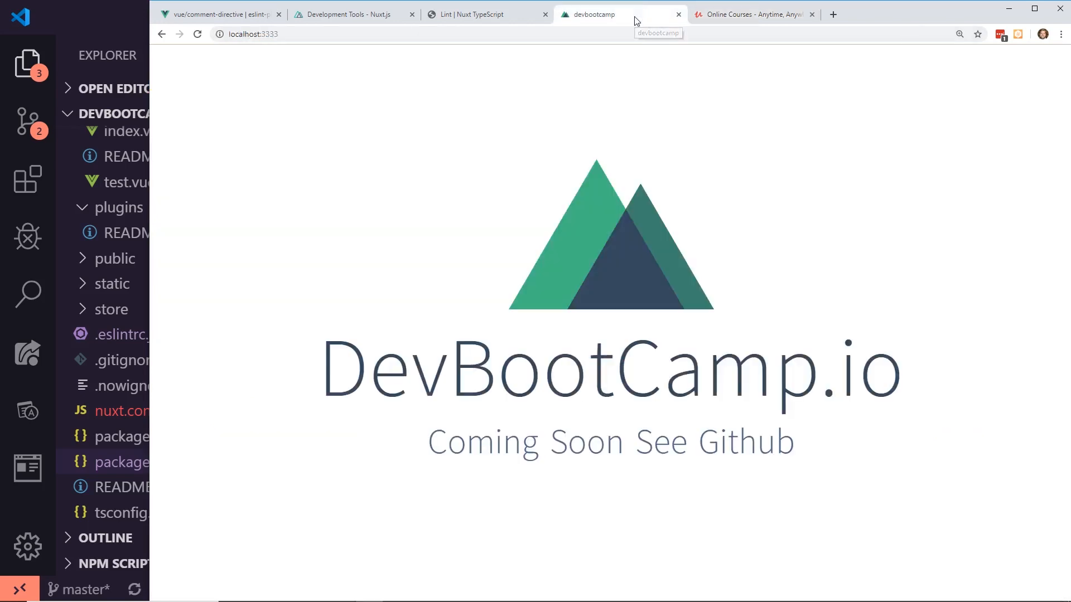
mouse_move(648, 193)
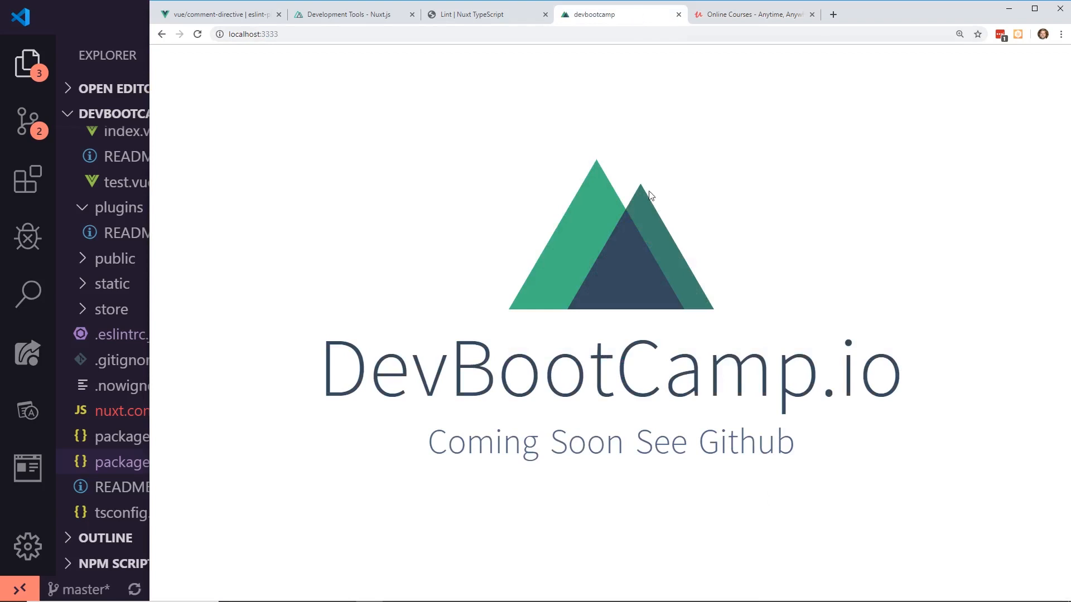
mouse_move(684, 182)
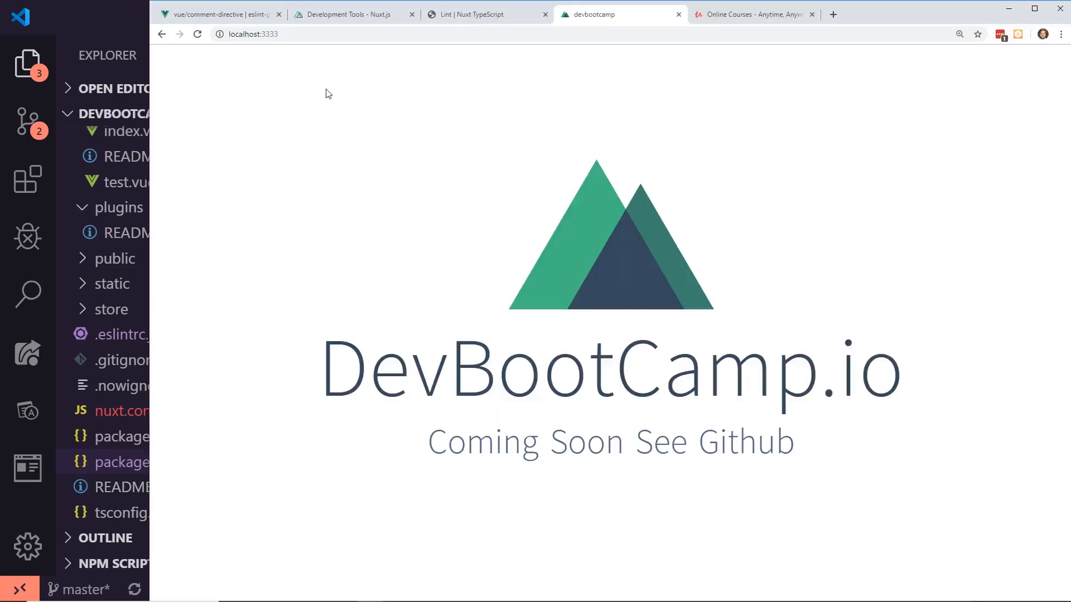
mouse_move(390, 188)
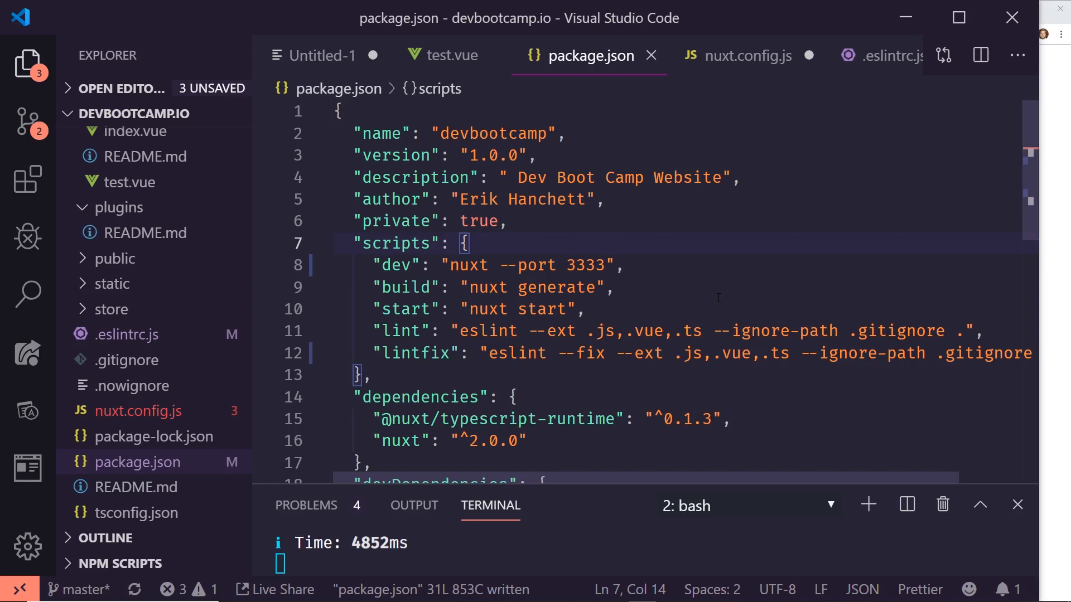
mouse_move(611, 306)
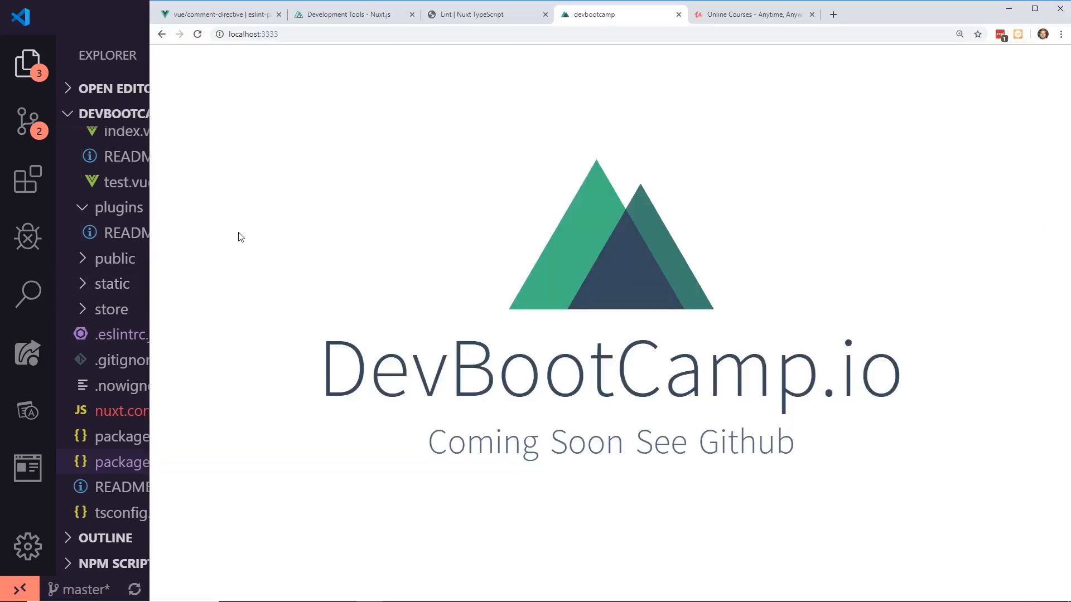
Read the vue/require-default-prop rule in the eslint-plugin-vue docs, selecting its default-value explanation sentence
click(219, 15)
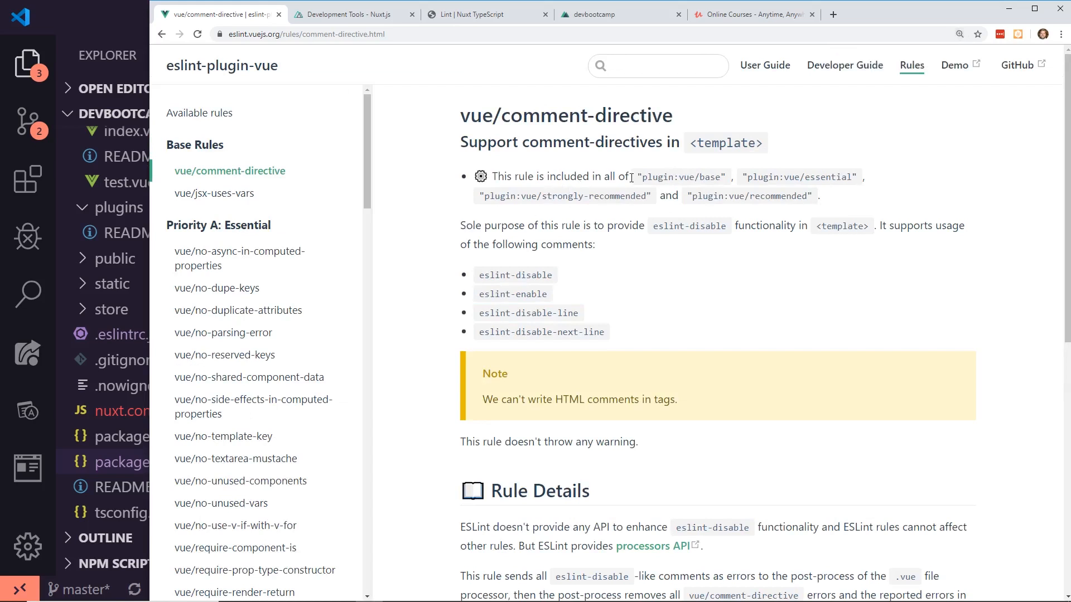
mouse_move(428, 223)
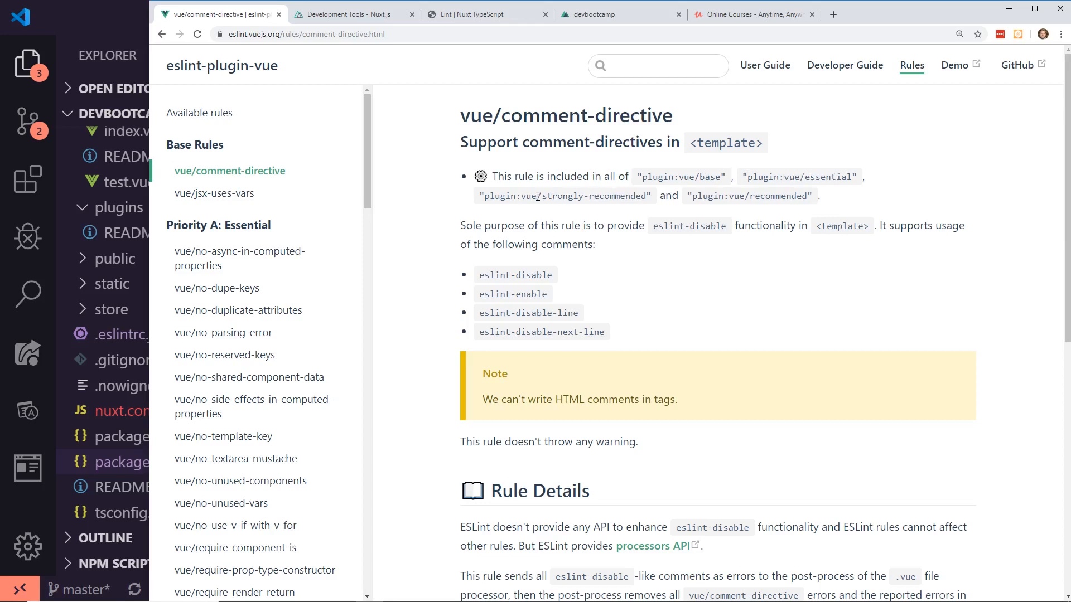
drag(711, 197, 765, 196)
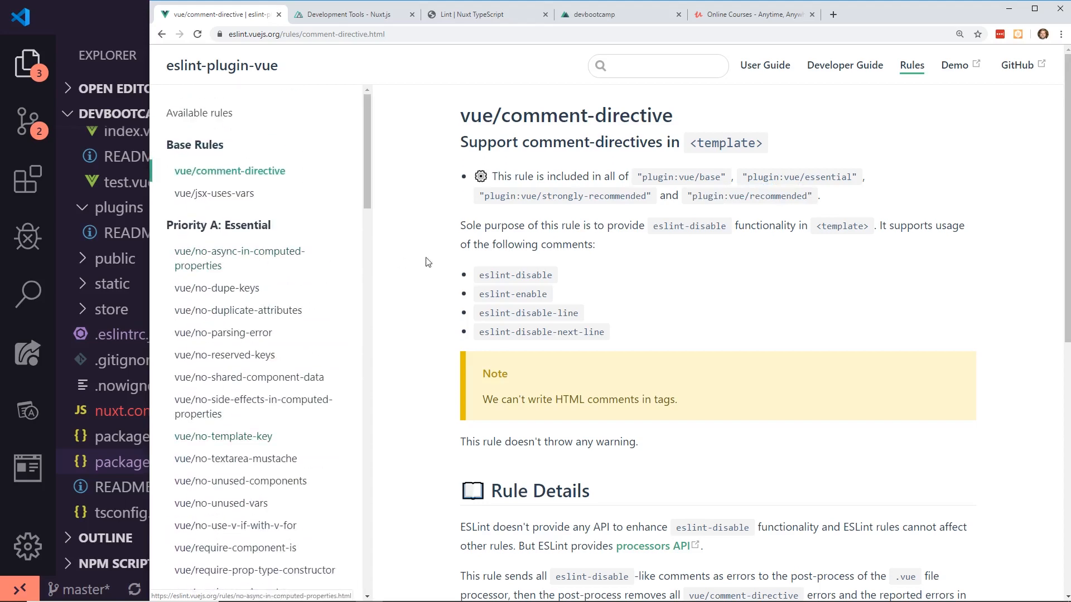
scroll(down, 3)
text(prop)
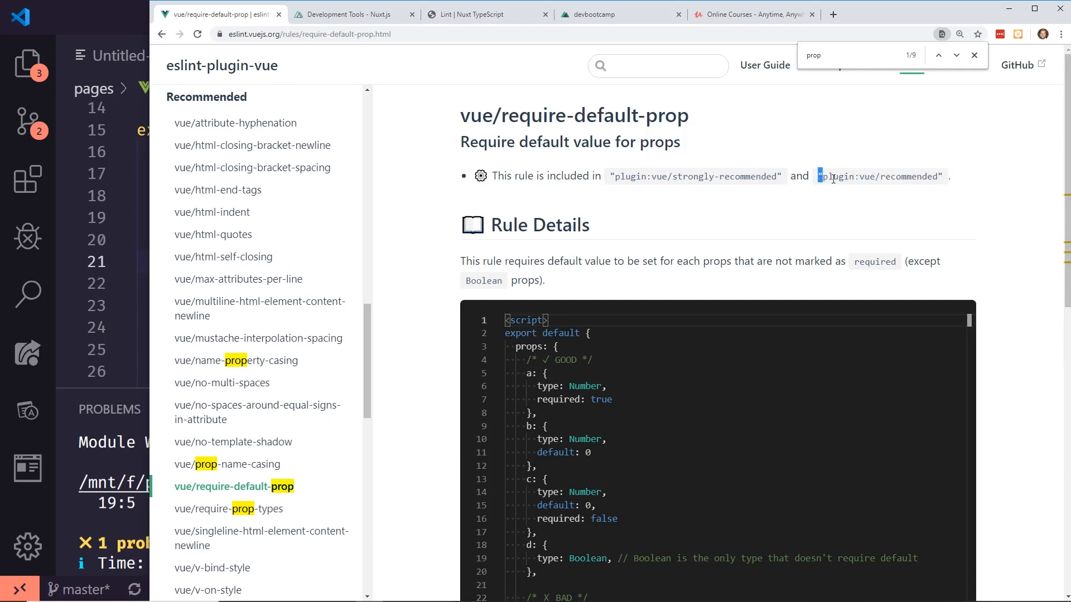
scroll(down, 3)
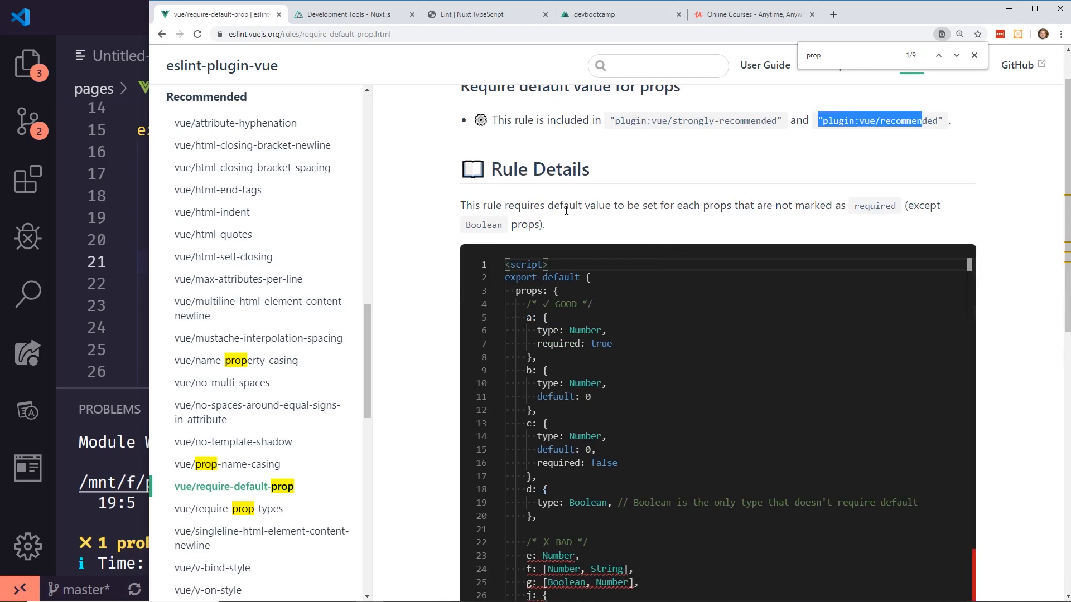
drag(504, 205, 691, 205)
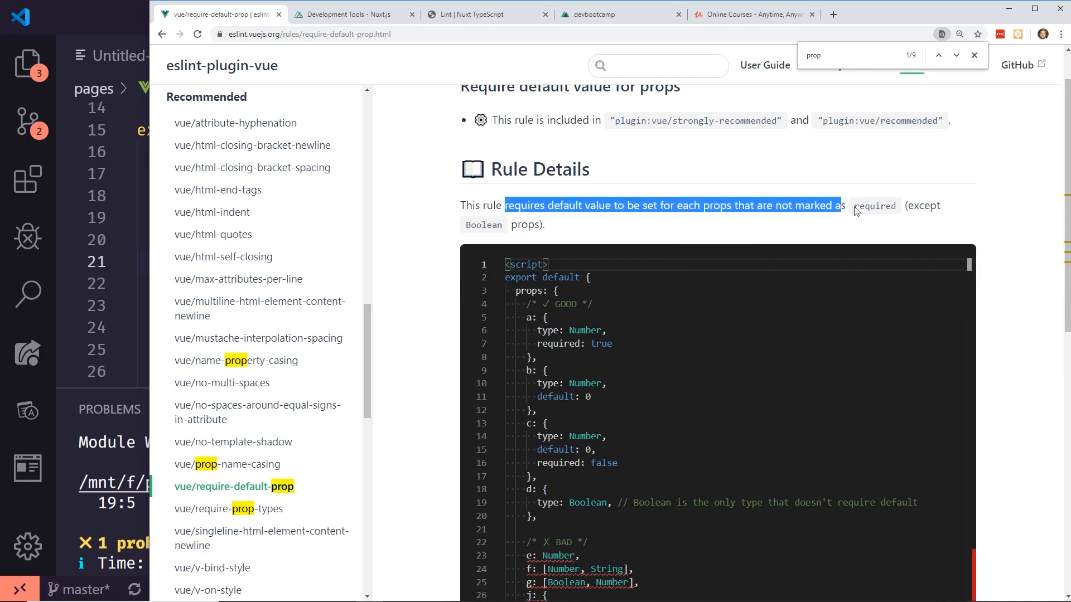
scroll(down, 3)
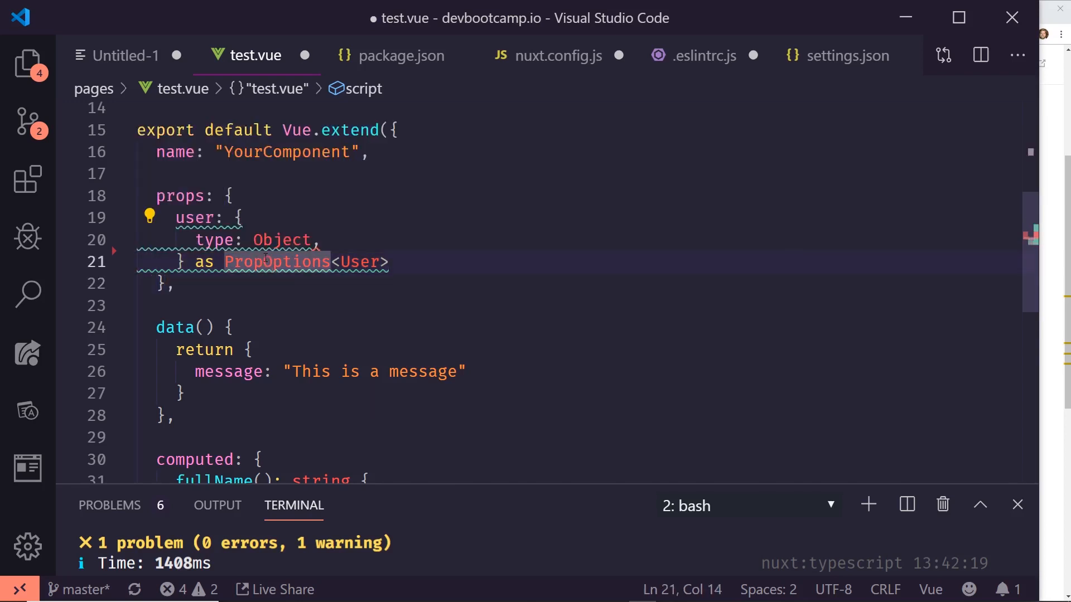
Add required: true to the user prop in test.vue and save to rerun the lint check
key(ctrl+s)
text(required: true,)
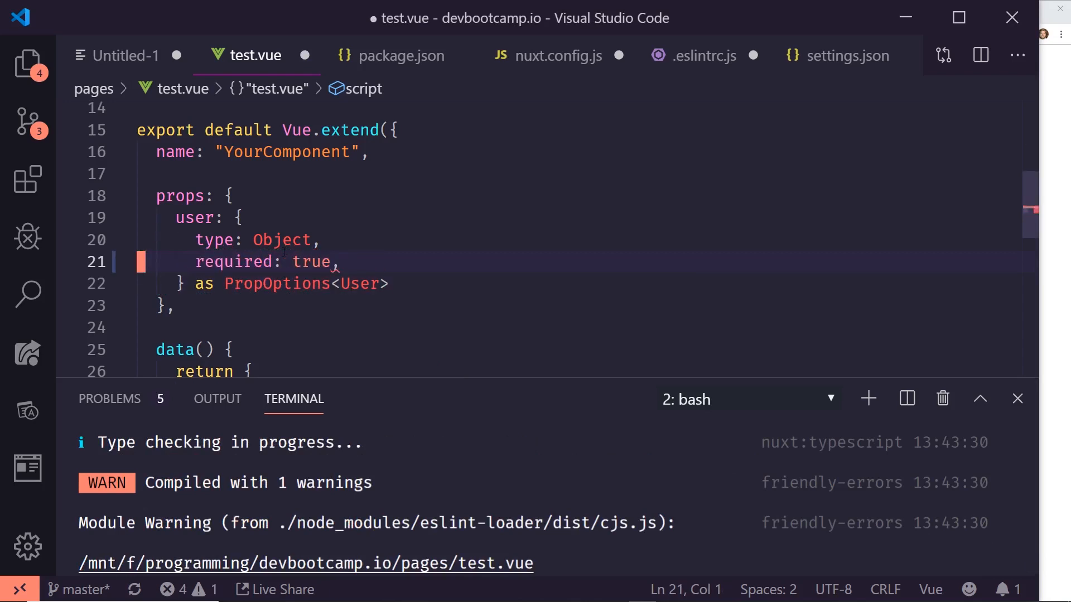
key(ctrl+s)
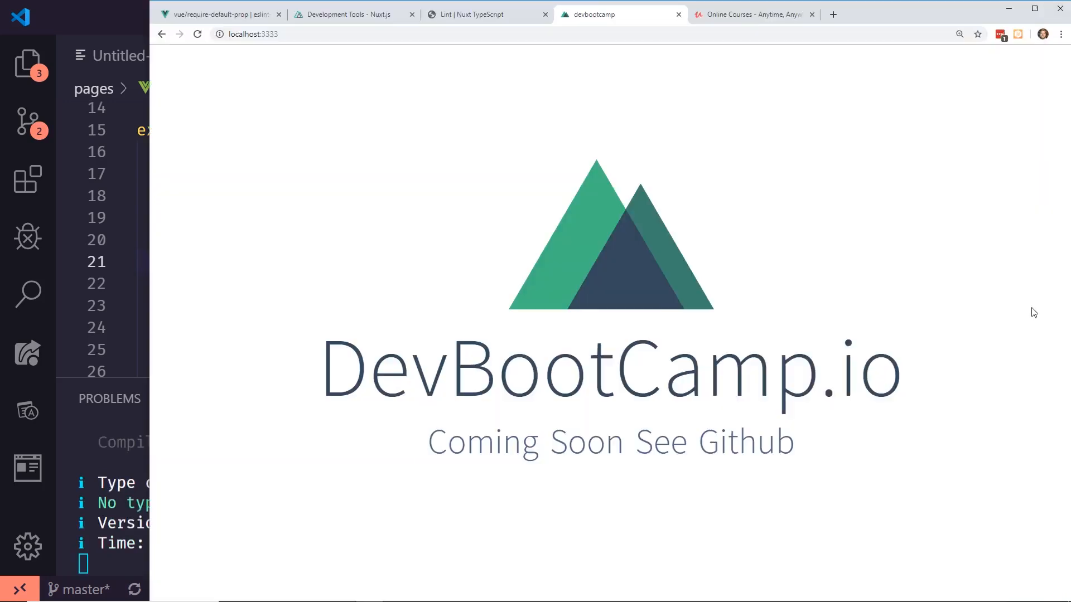
Browse the singleline-html-element-content-newline and html-indent rule pages in the eslint-plugin-vue docs
click(218, 14)
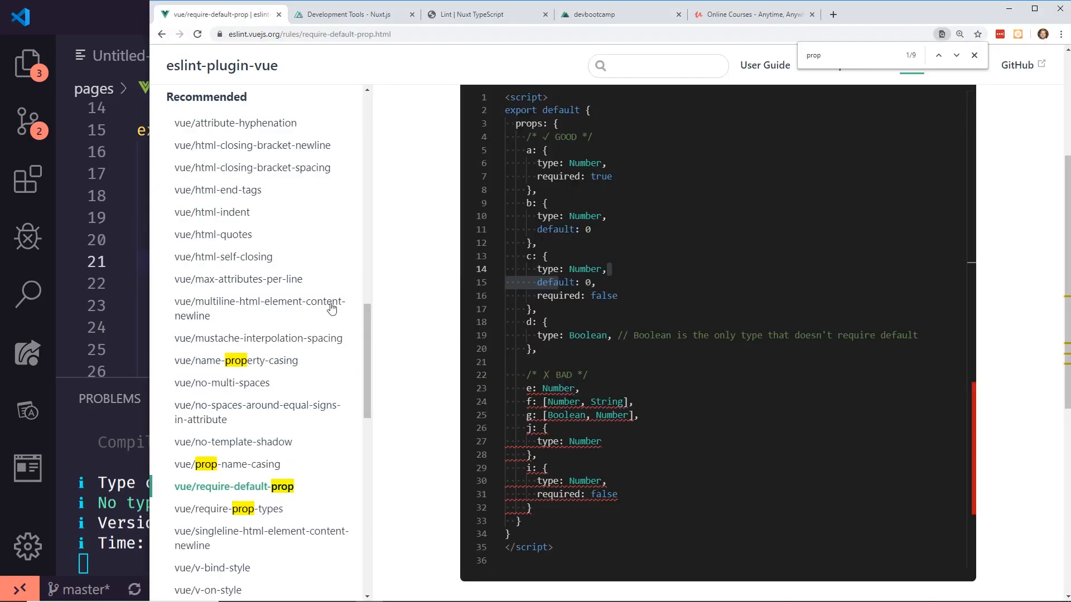
scroll(down, 3)
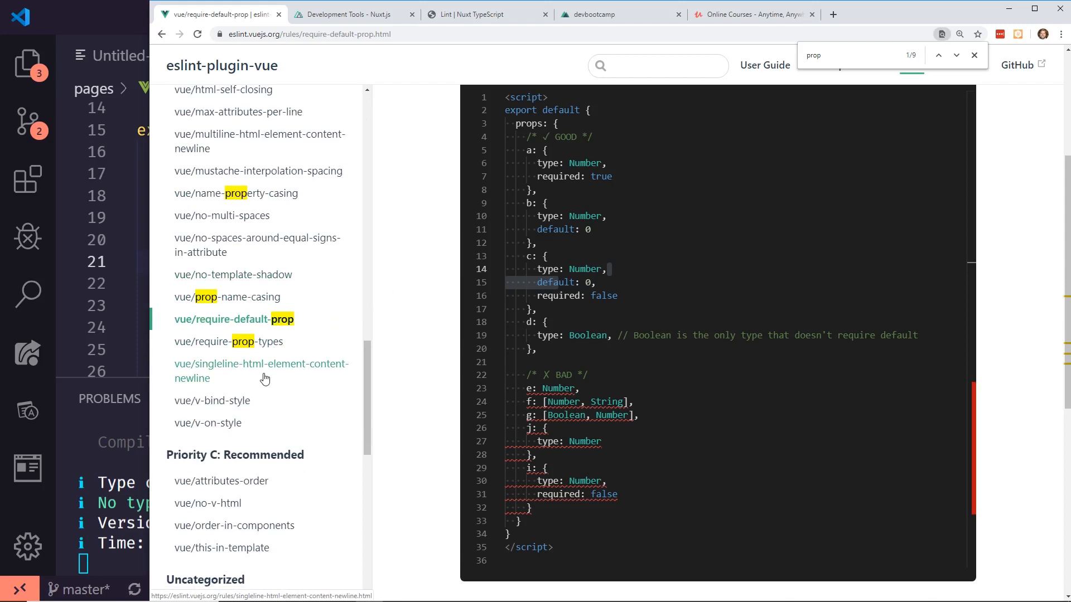
click(261, 370)
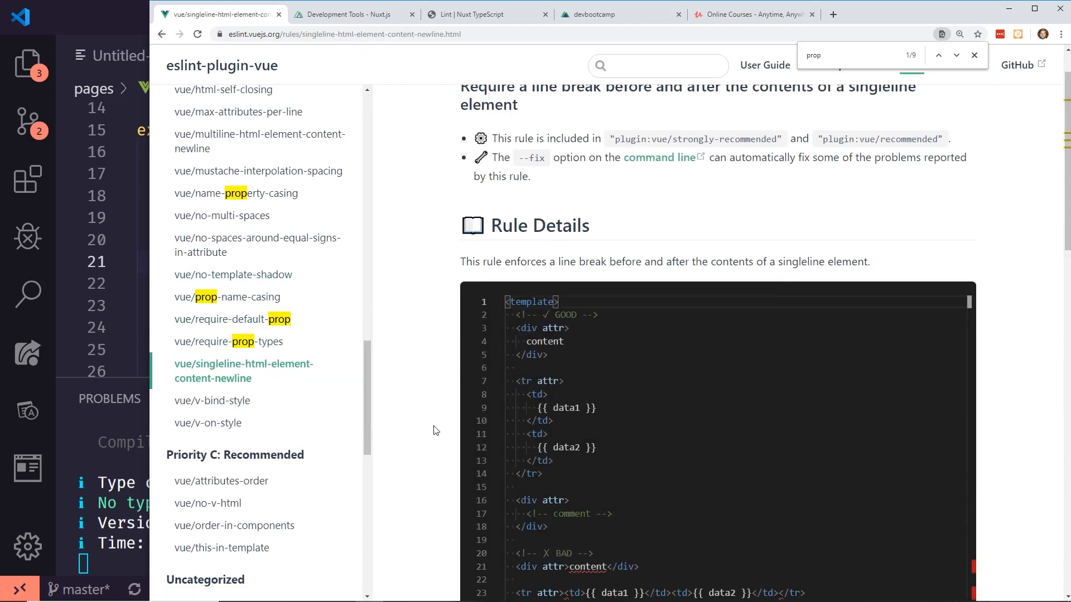
scroll(down, 3)
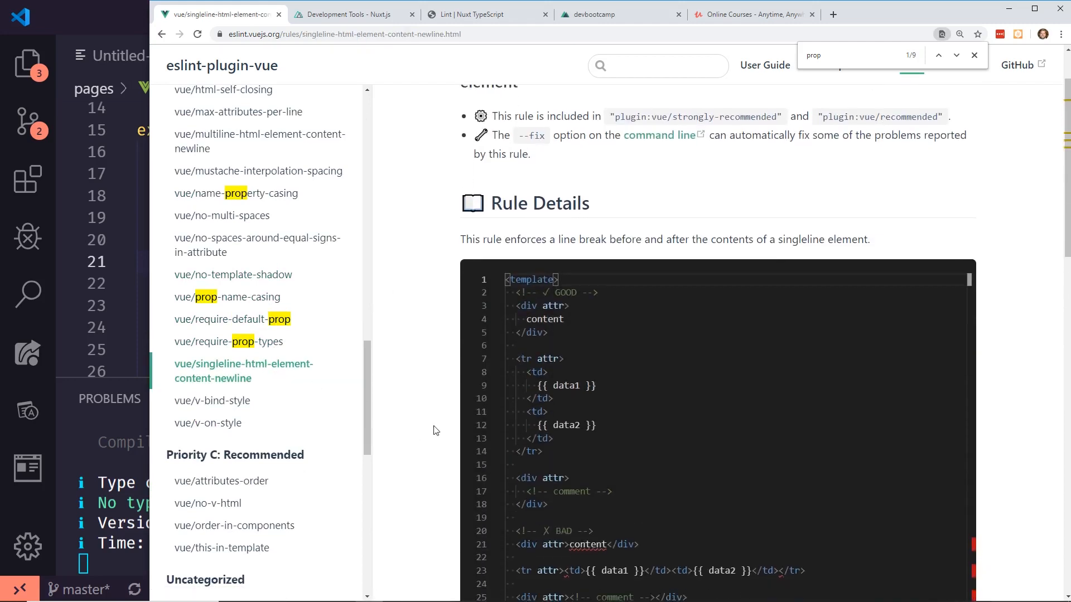
scroll(down, 3)
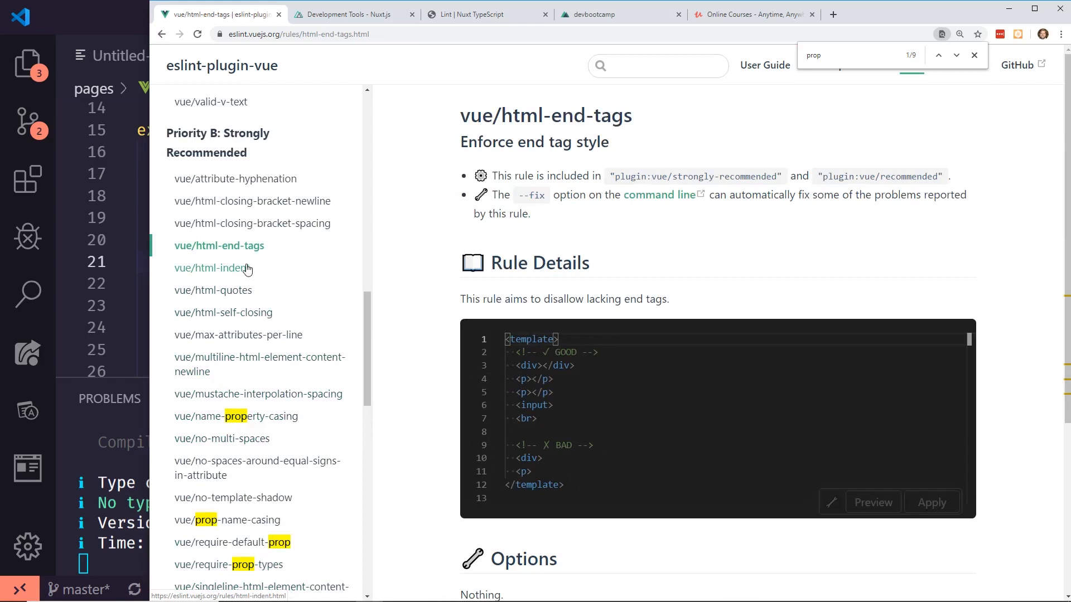
click(261, 363)
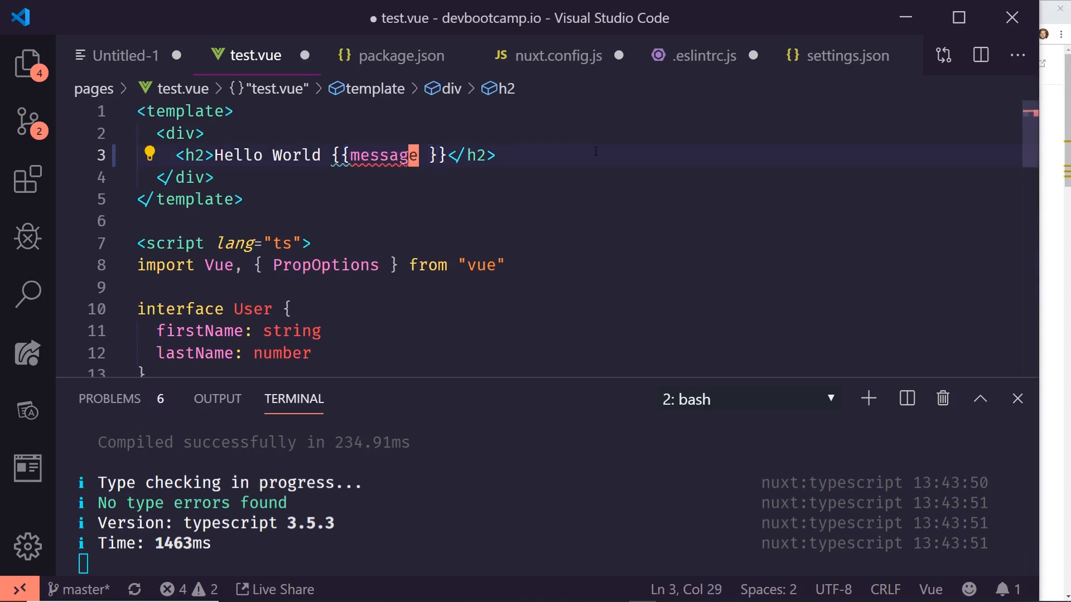
Remove the extra space inside {{ message }} on line 3 and save so test.vue recompiles cleanly
key(Backspace)
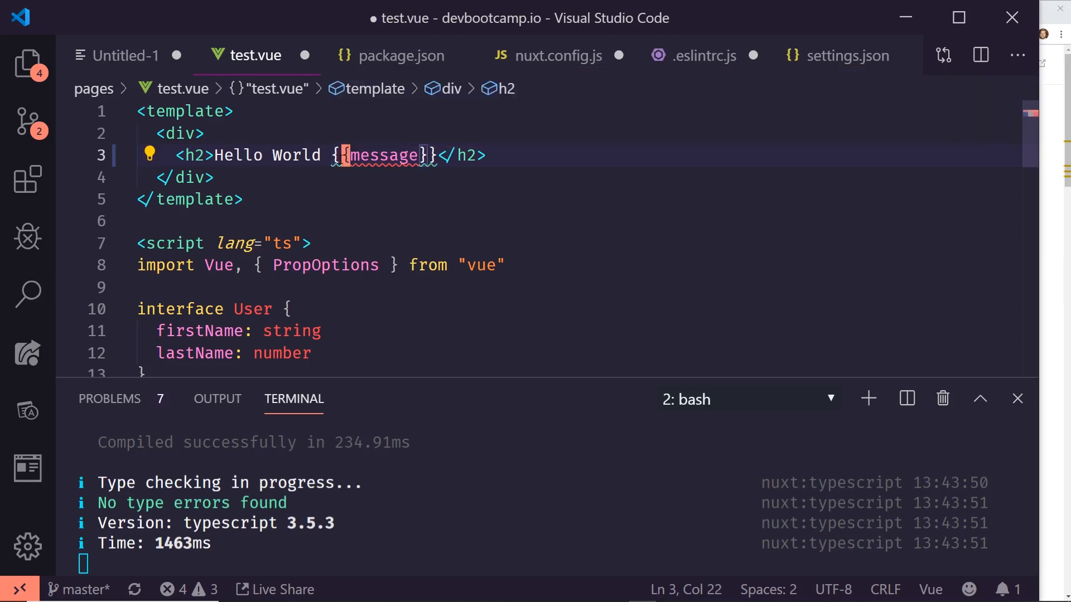
key(ctrl+s)
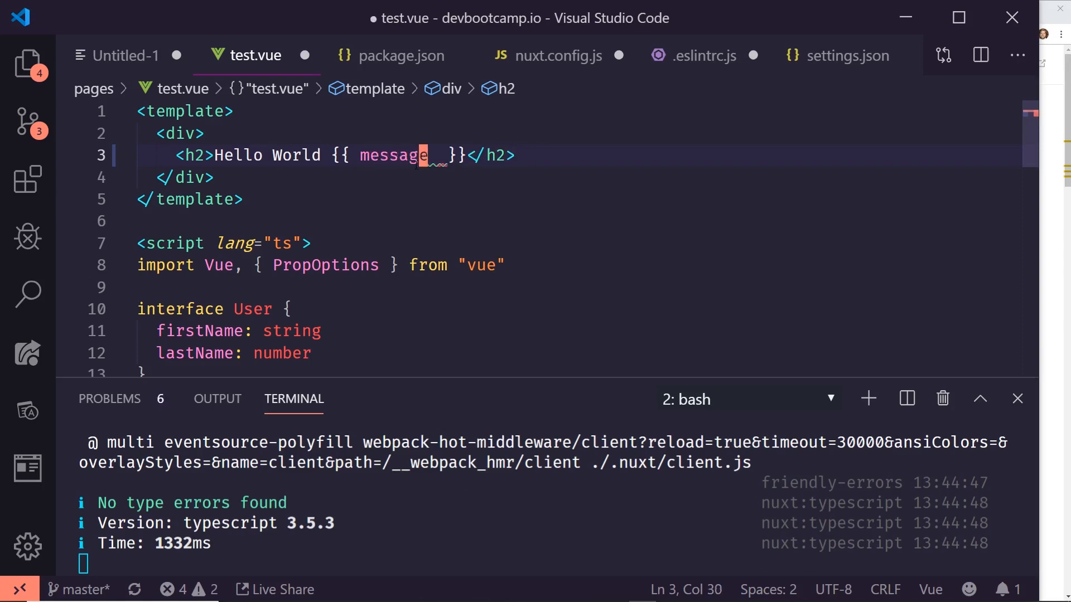
key(ctrl+s)
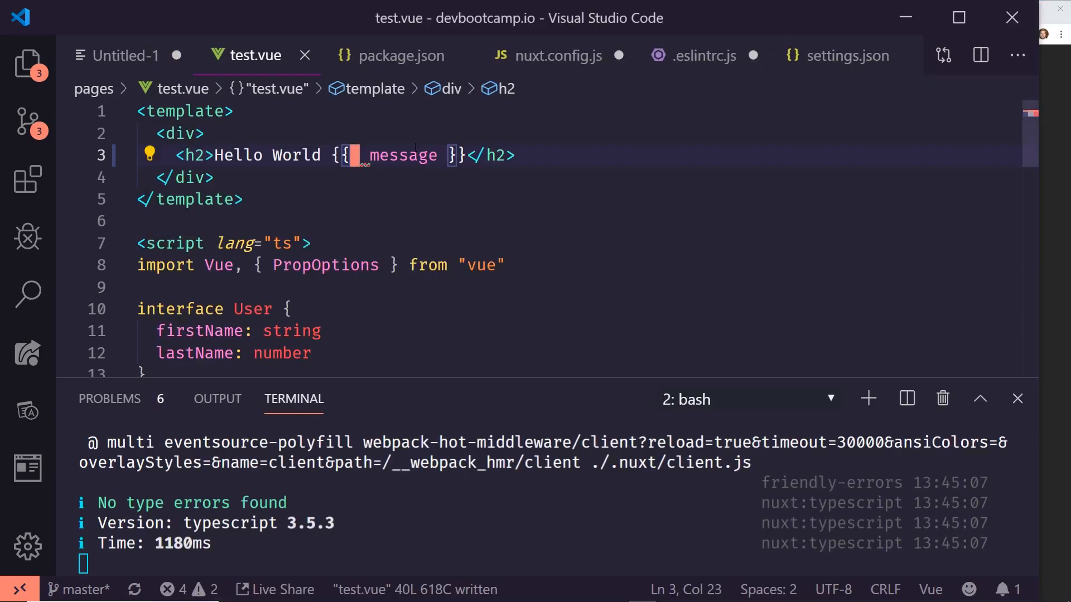
key(Backspace)
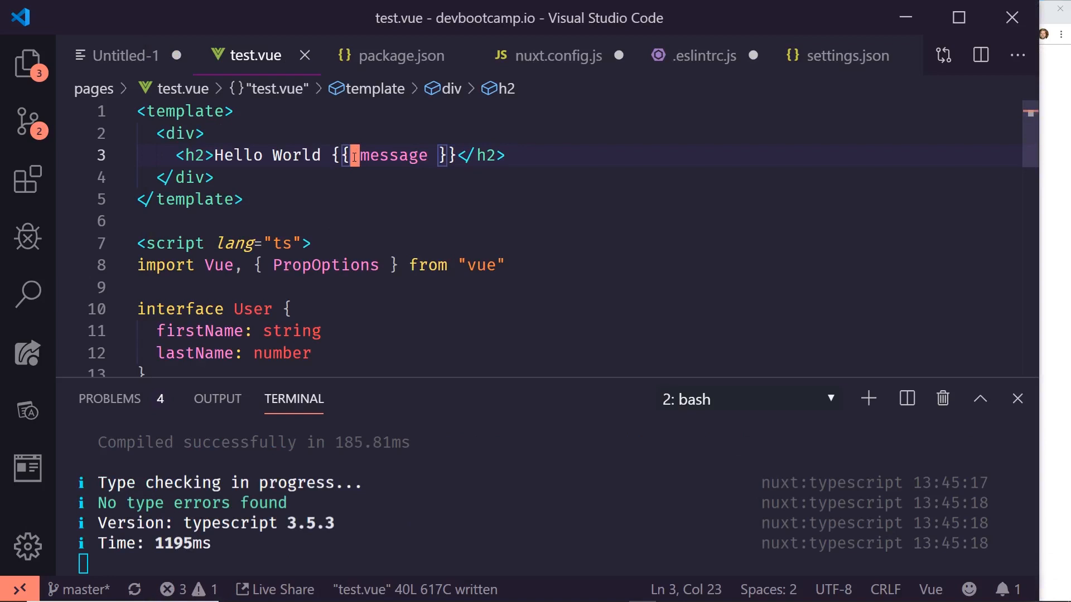
scroll(down, 3)
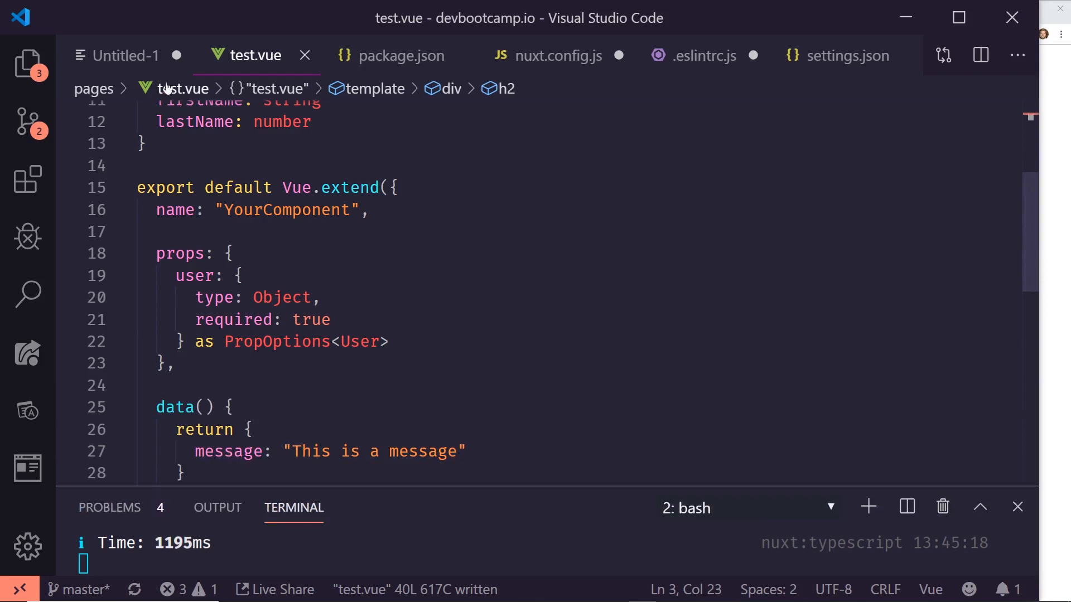
Check the Nuxt Development Tools guide, then show the notes with the eslint-config-typescript install command
click(126, 56)
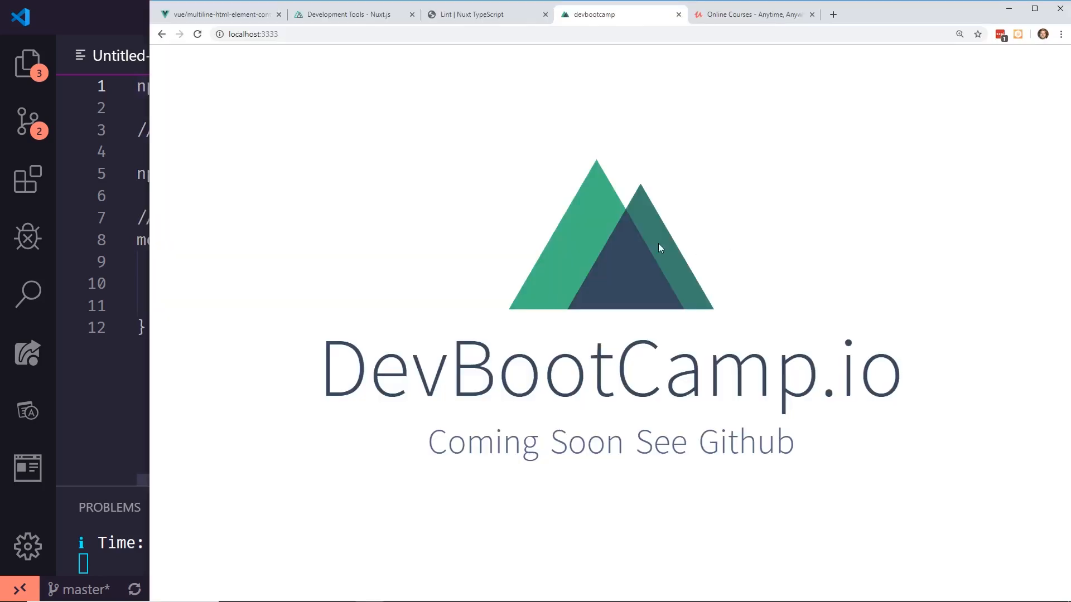
click(352, 13)
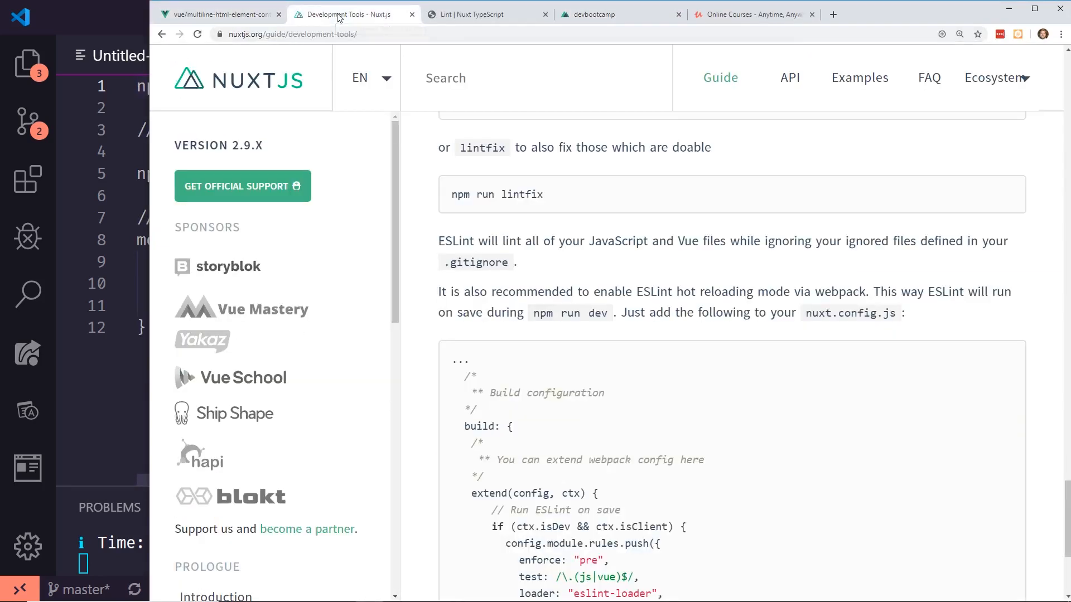
mouse_move(576, 267)
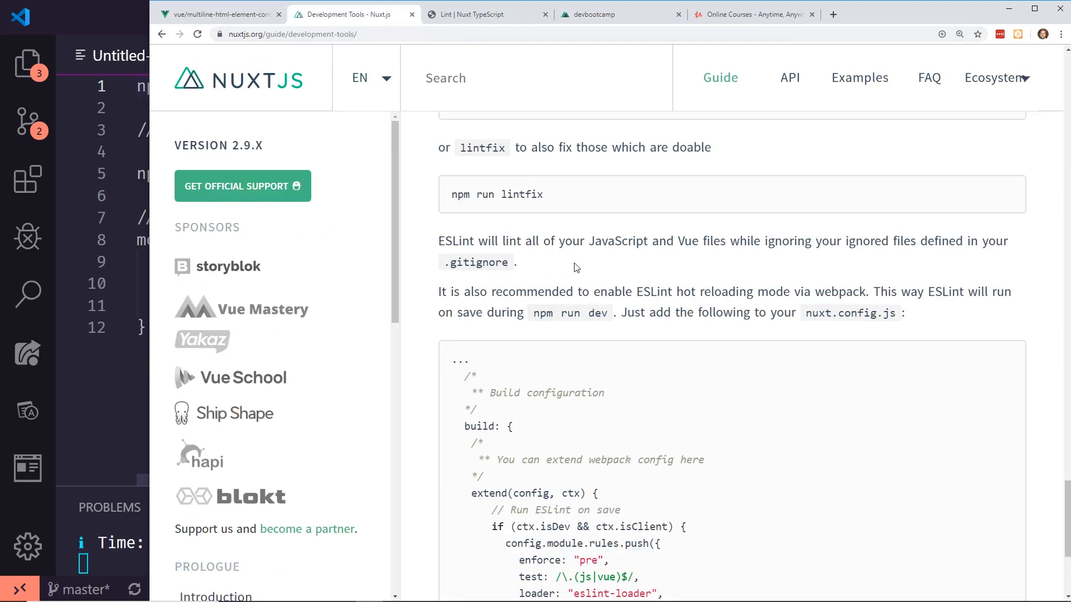
mouse_move(566, 256)
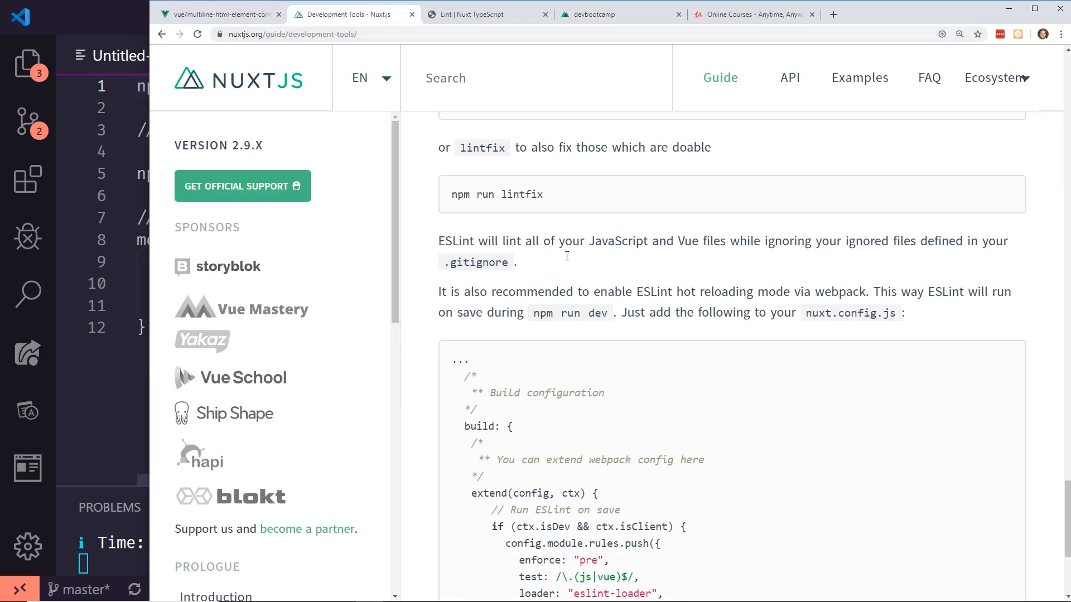
mouse_move(16, 506)
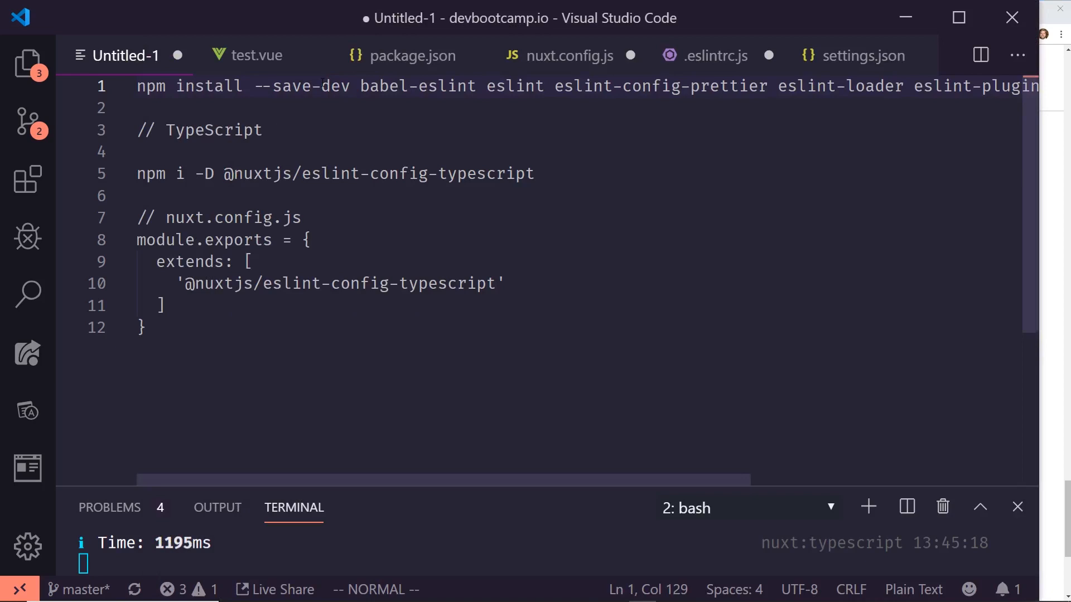
drag(136, 174, 215, 174)
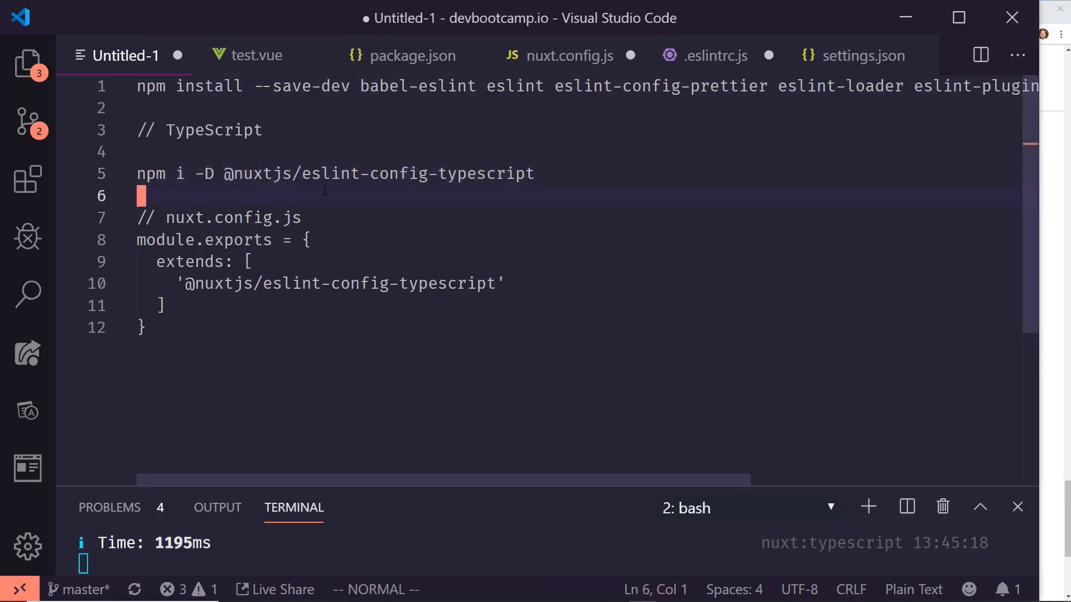
drag(261, 174, 374, 174)
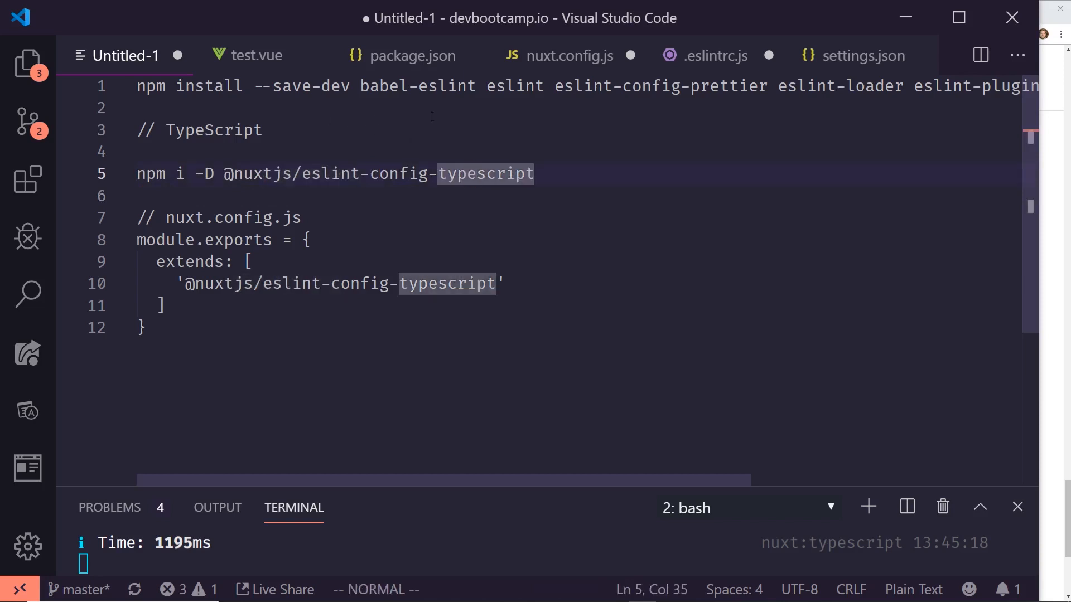
click(567, 56)
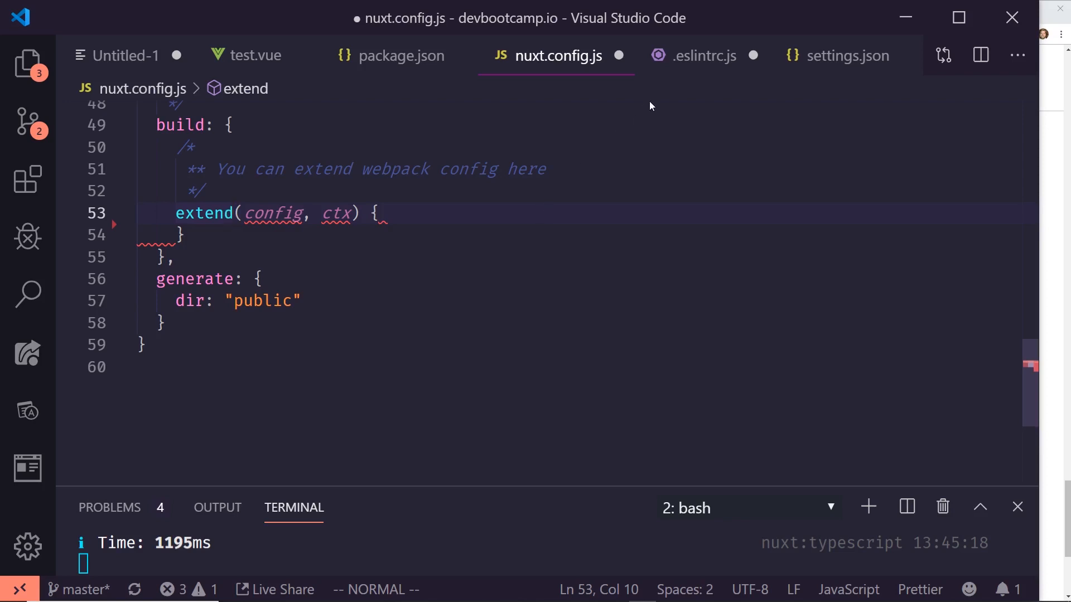
click(26, 63)
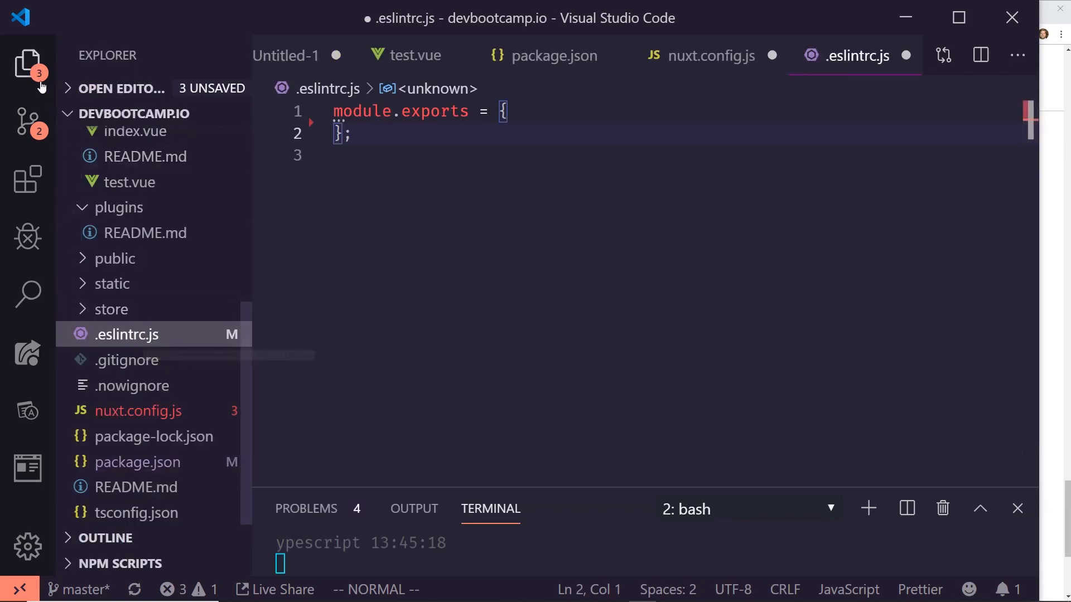
click(26, 65)
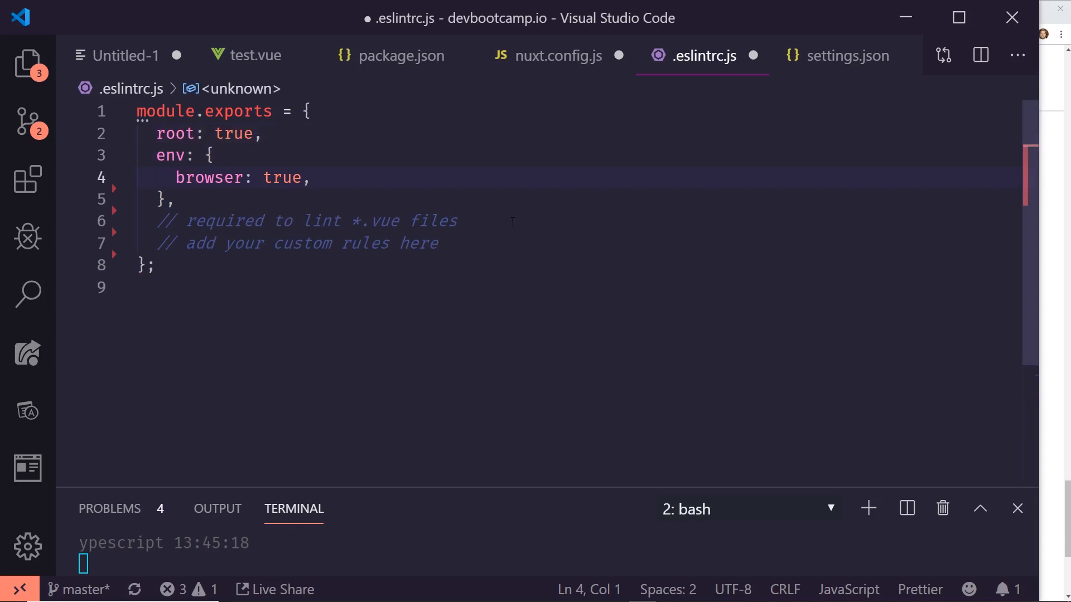
text(node: true)
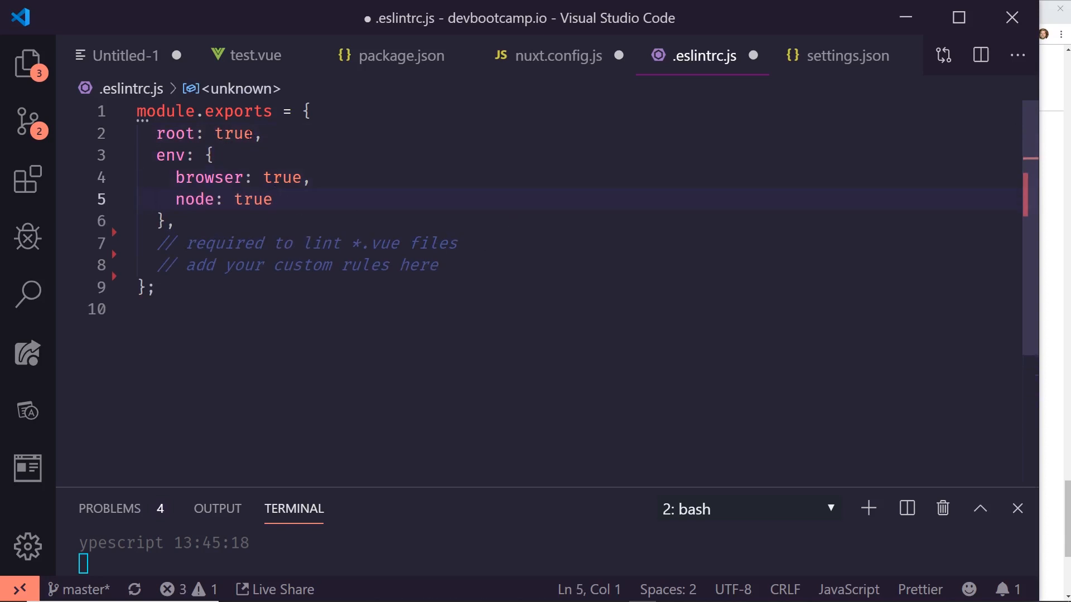
text(parserOptions: {)
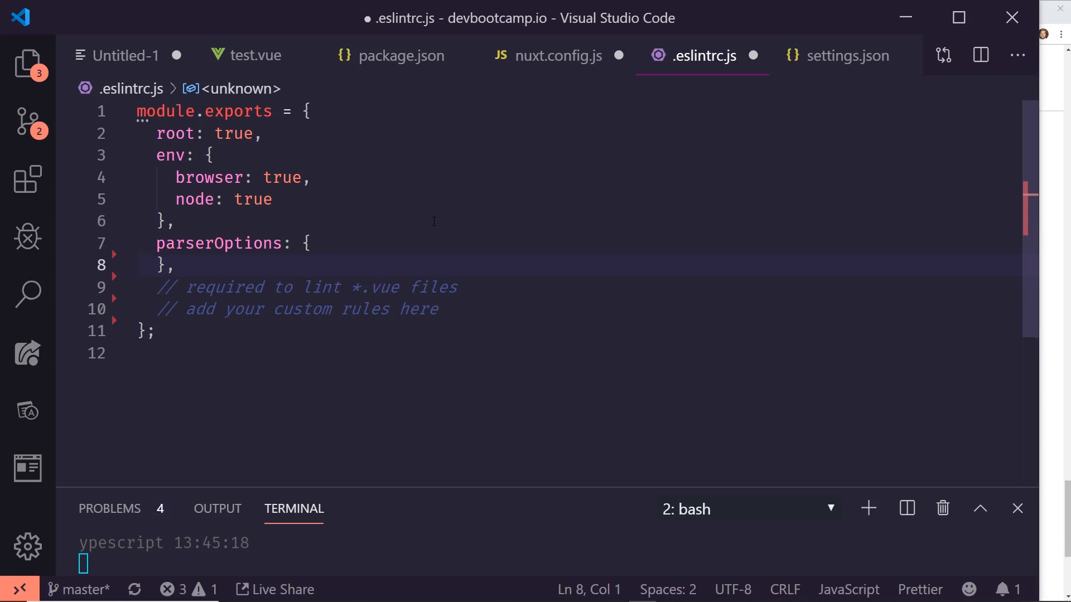
text(//parser: 'babel-eslint')
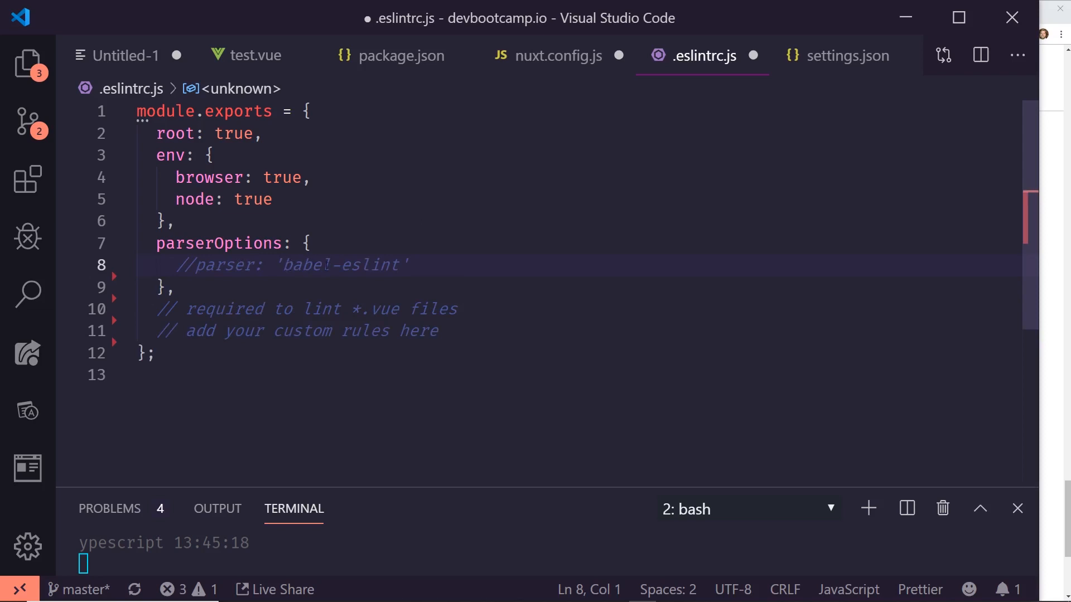
text(parser: '@typescript-eslint/parser')
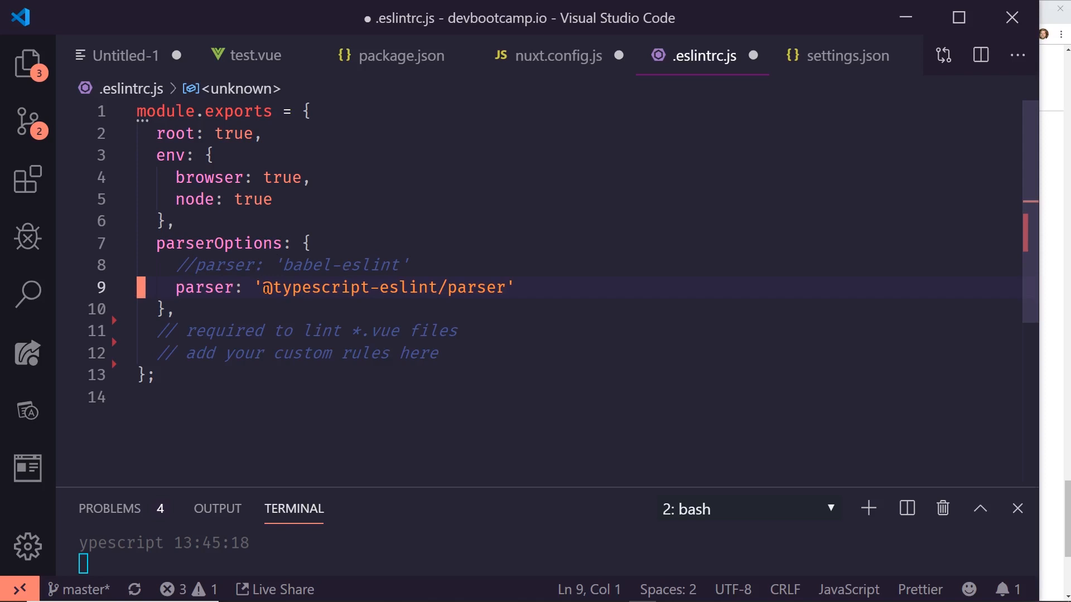
Add rules semi [2, 'never'], no-console off, prettier/prettier error with semi false, vue/max-attributes-per-line off
text(rules: {)
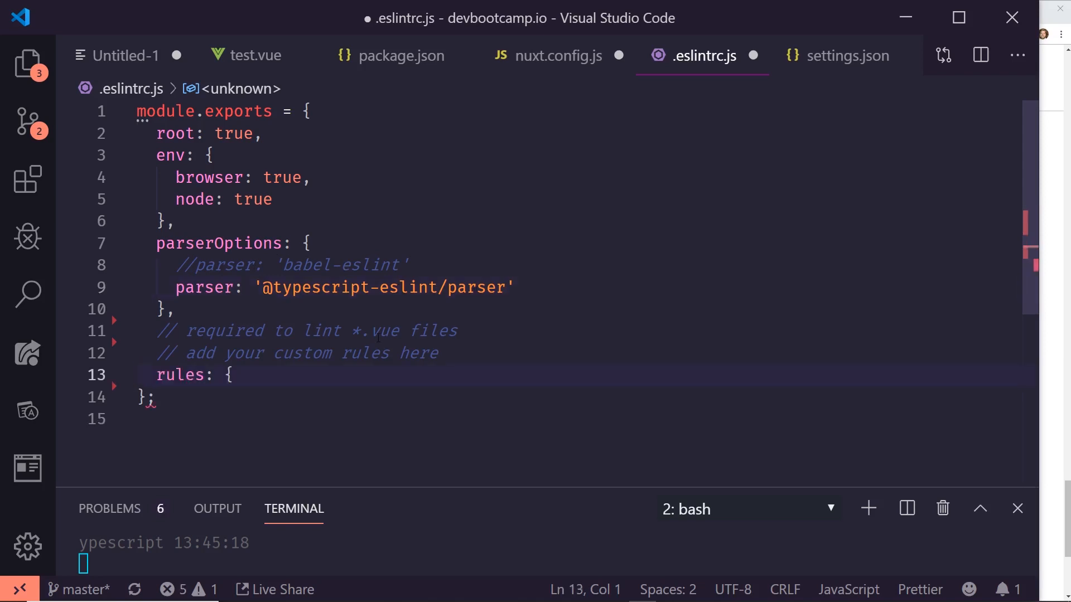
text(semi: [2, 'never'],)
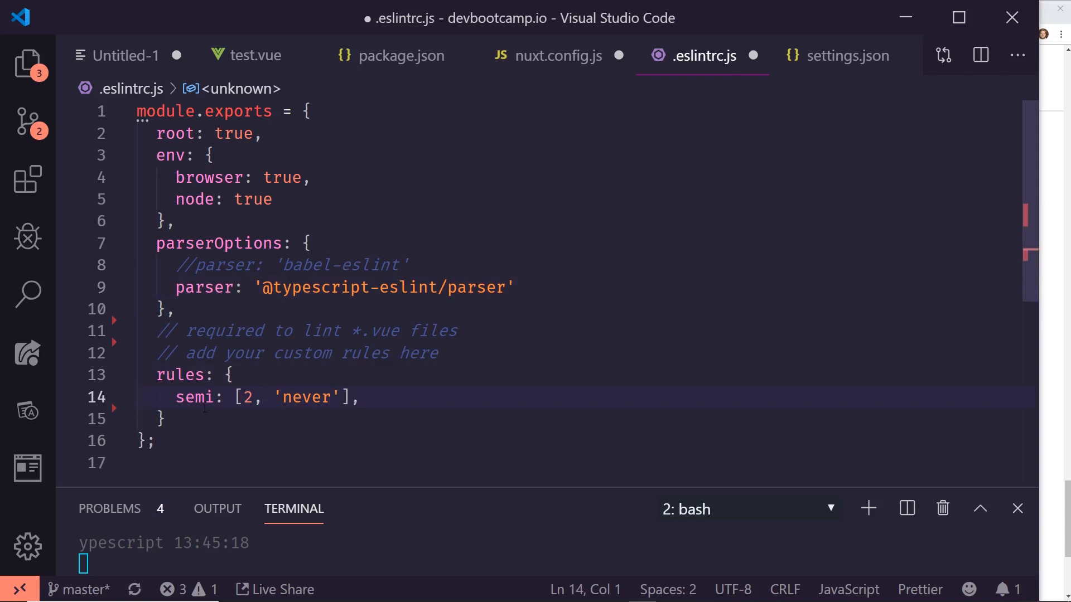
text('no-console': 'off',)
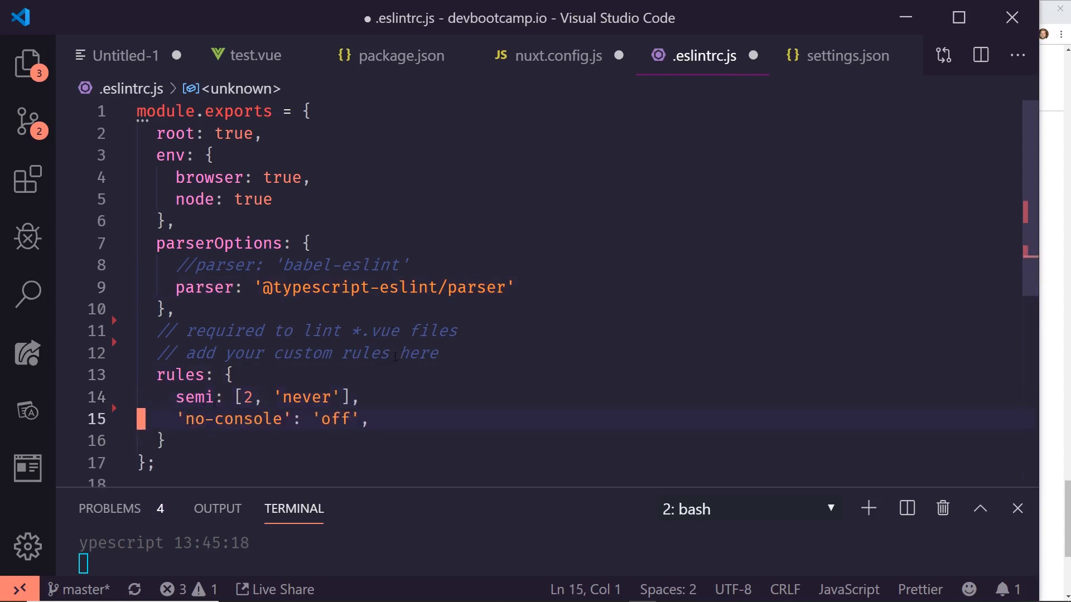
text('prettier/prettier': ['error', { semi: false }])
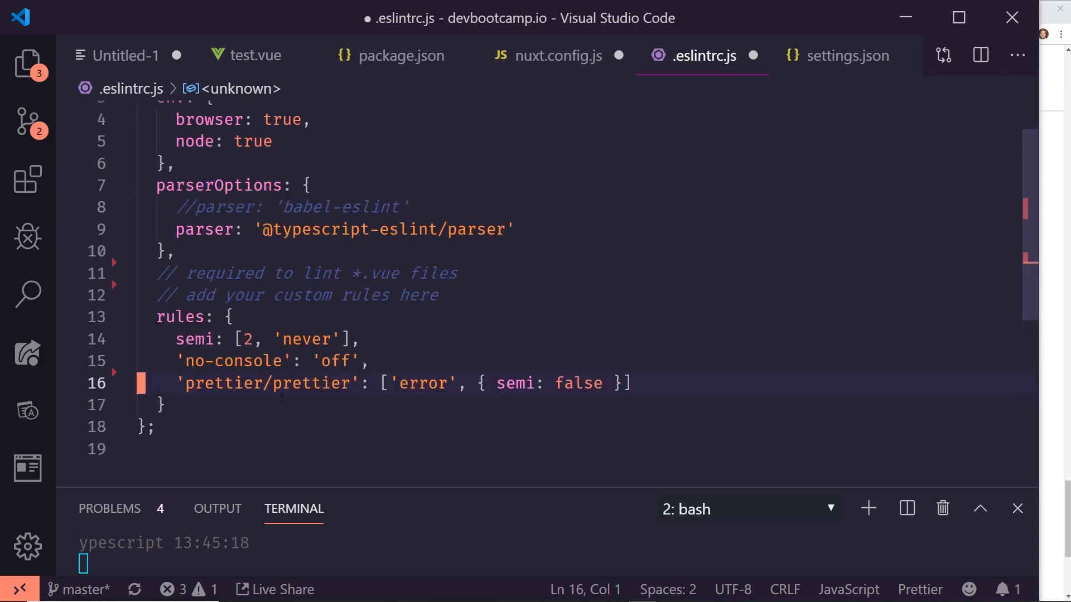
text('vue/max-attributes-per-line': 'off',)
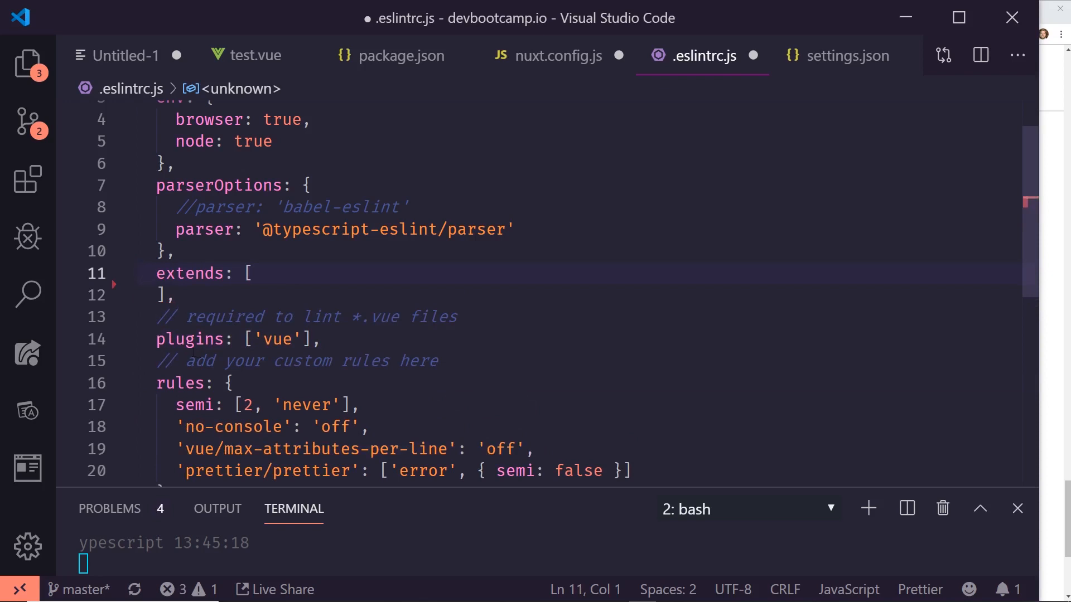
text('@nuxtjs/eslint-config-typescript',)
text('prettier/vue',)
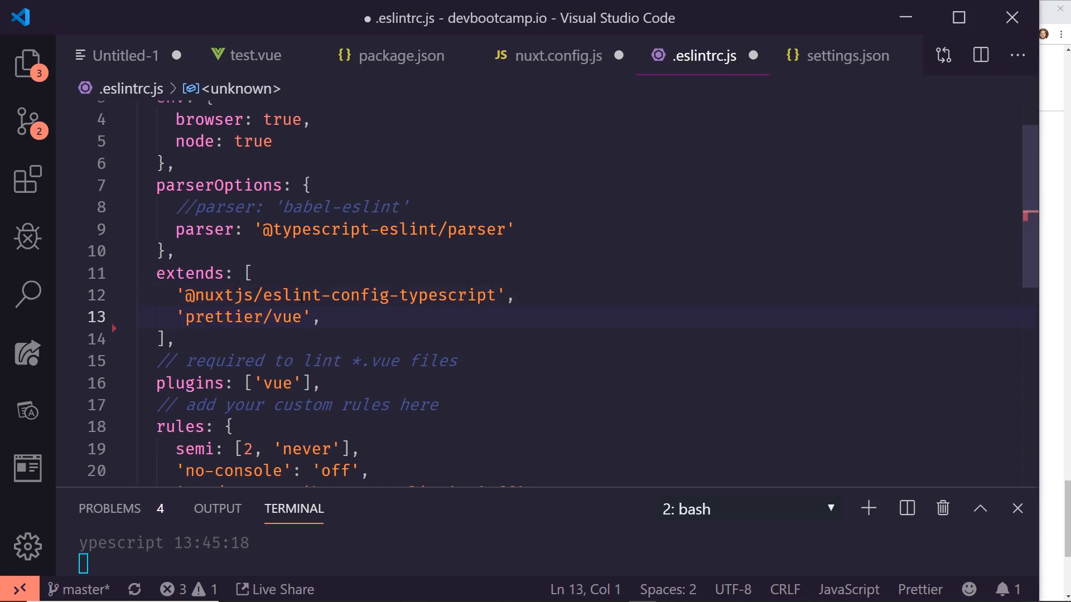
text('plugin:prettier/recommended')
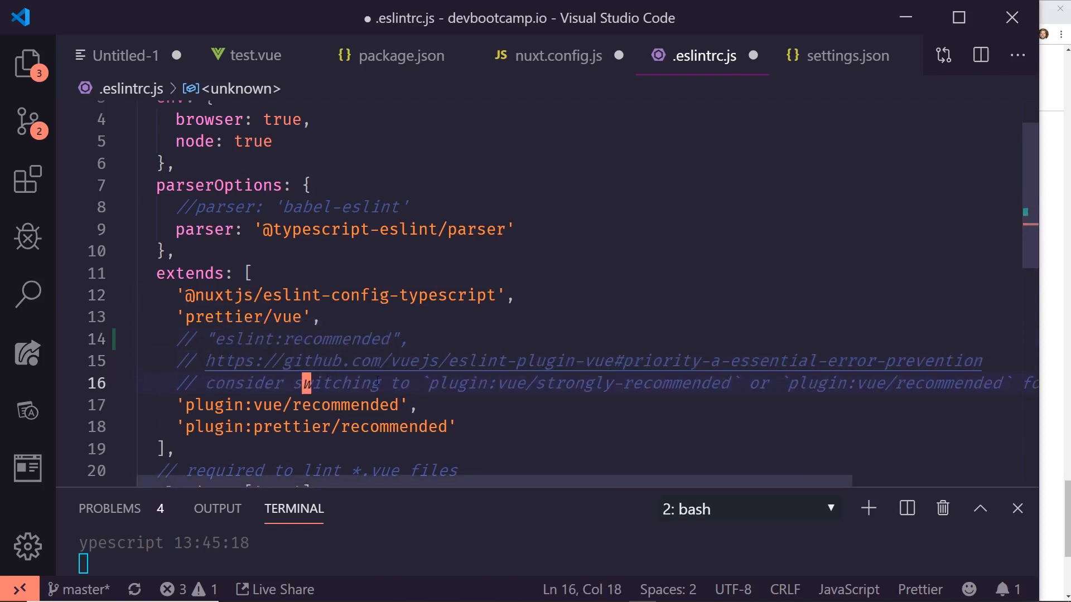
mouse_move(717, 71)
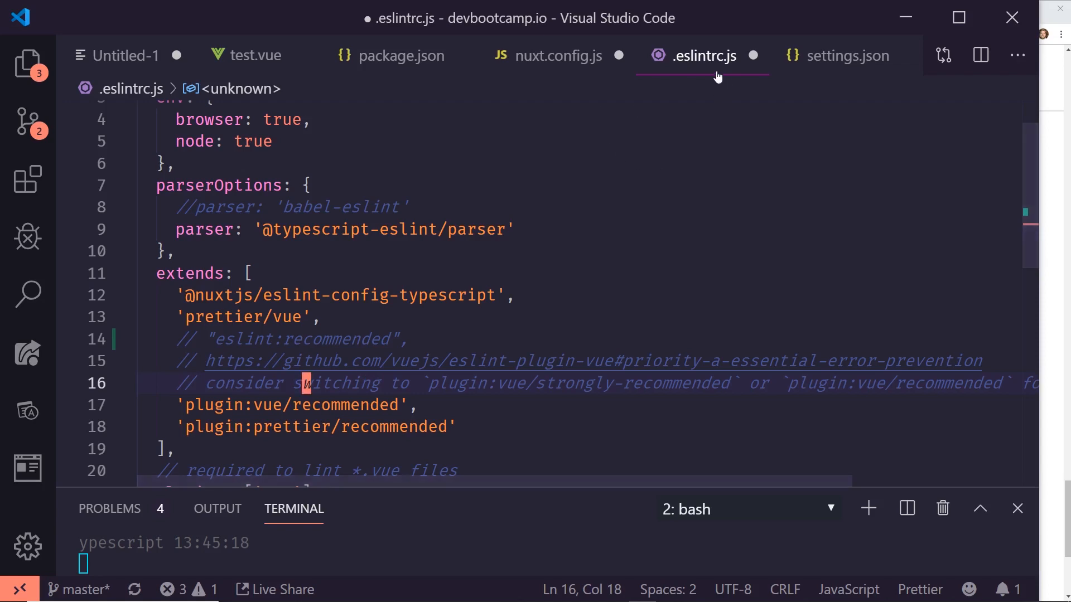
scroll(down, 3)
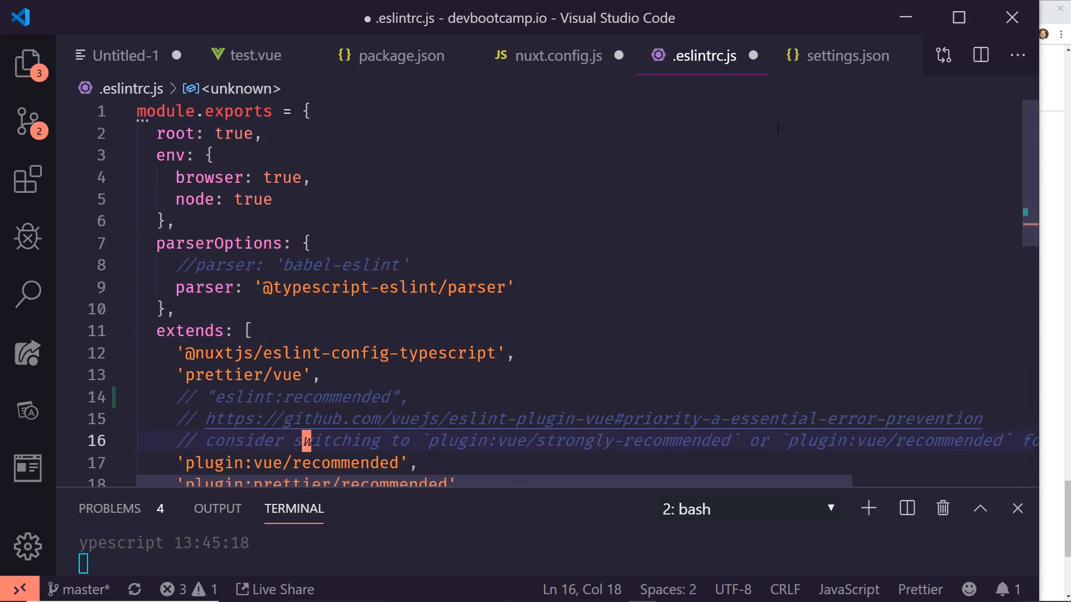
In nuxt.config.js push an eslint-loader rule when ctx.isDev && ctx.isClient, excluding node_modules
click(558, 56)
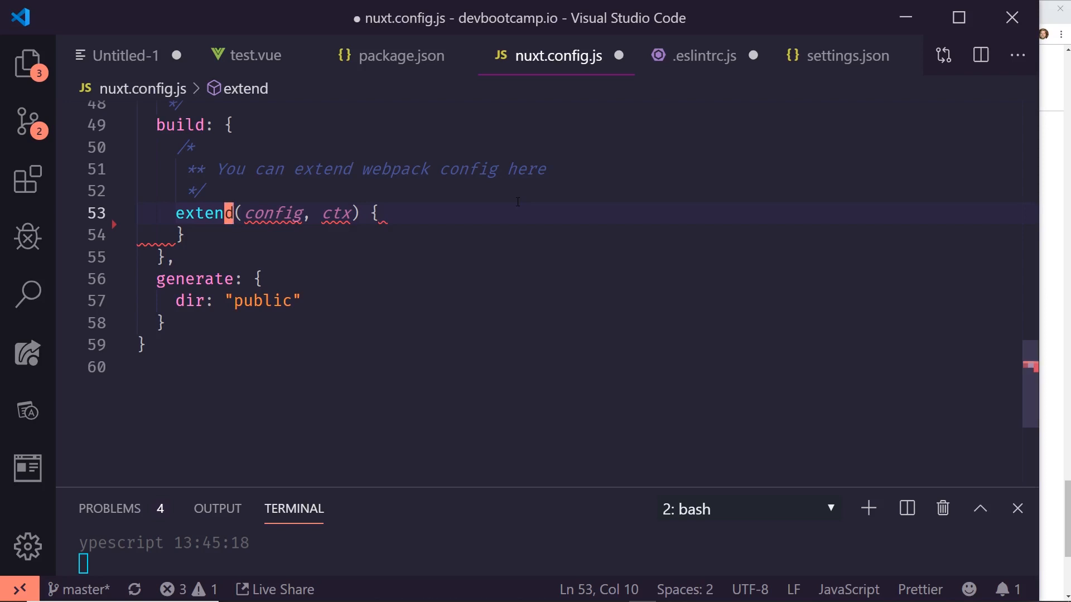
text(// Run ESLint on save)
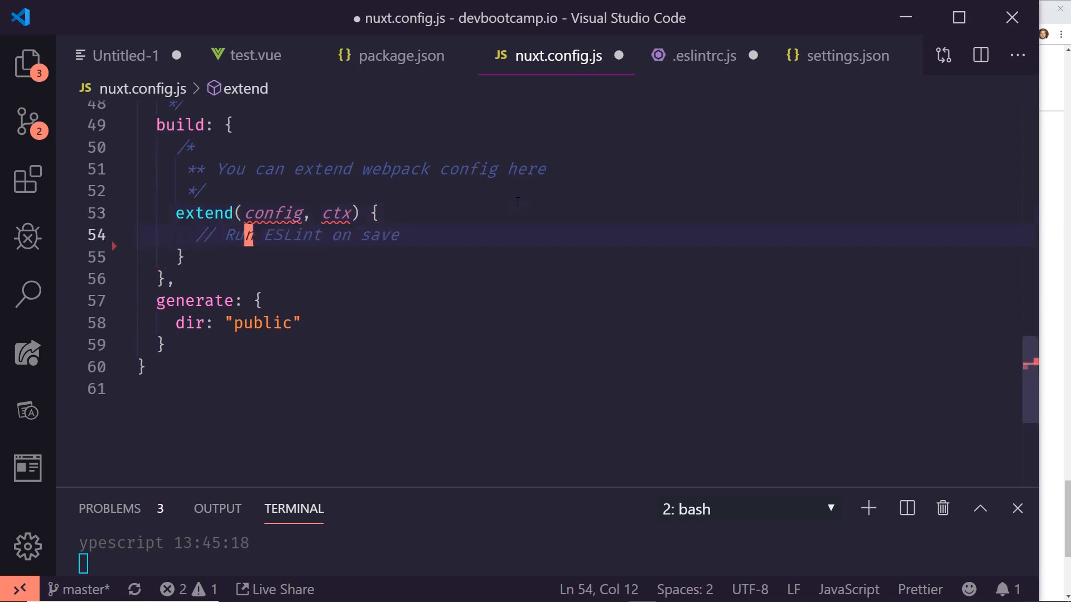
text(if (ctx.isDev && ctx.isClient) {)
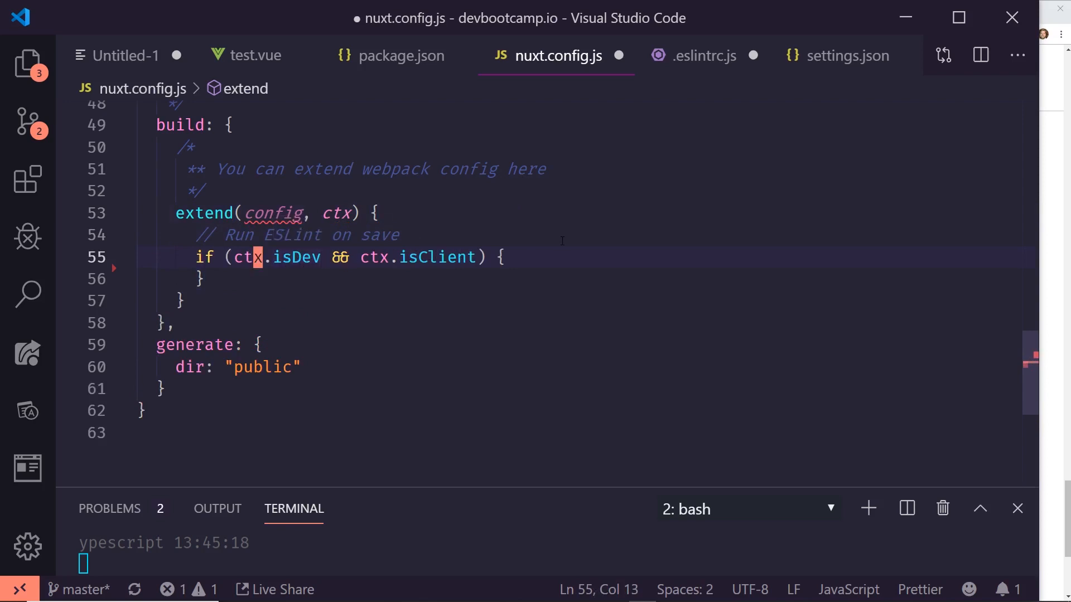
text(config.module.rules.push({)
text(enforce: "pre",)
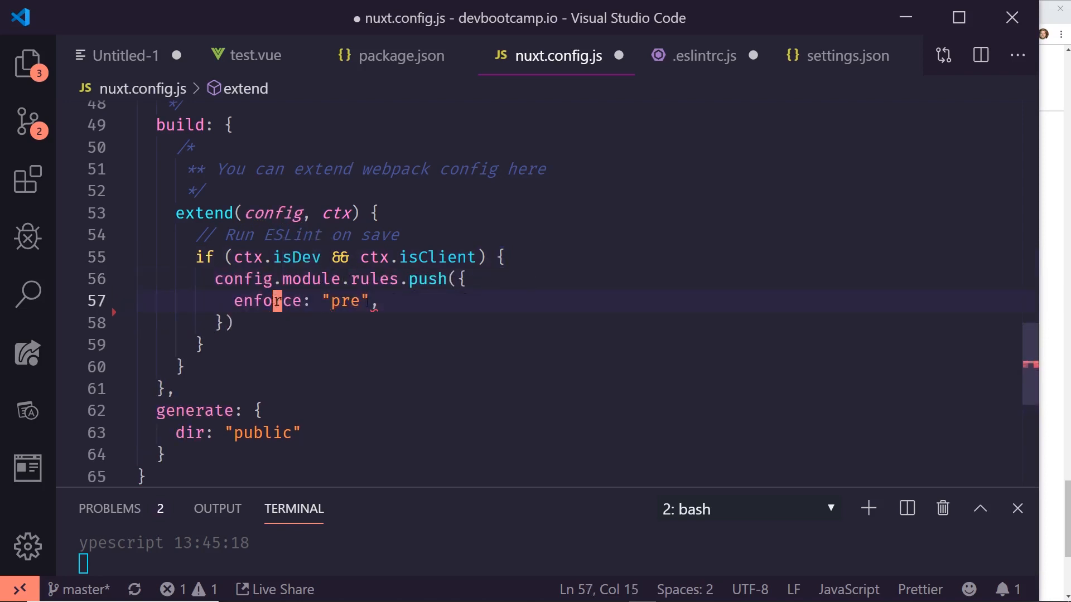
text(exclude: /(node_modules)/)
text(test: /\.(js|vue|ts)$/,)
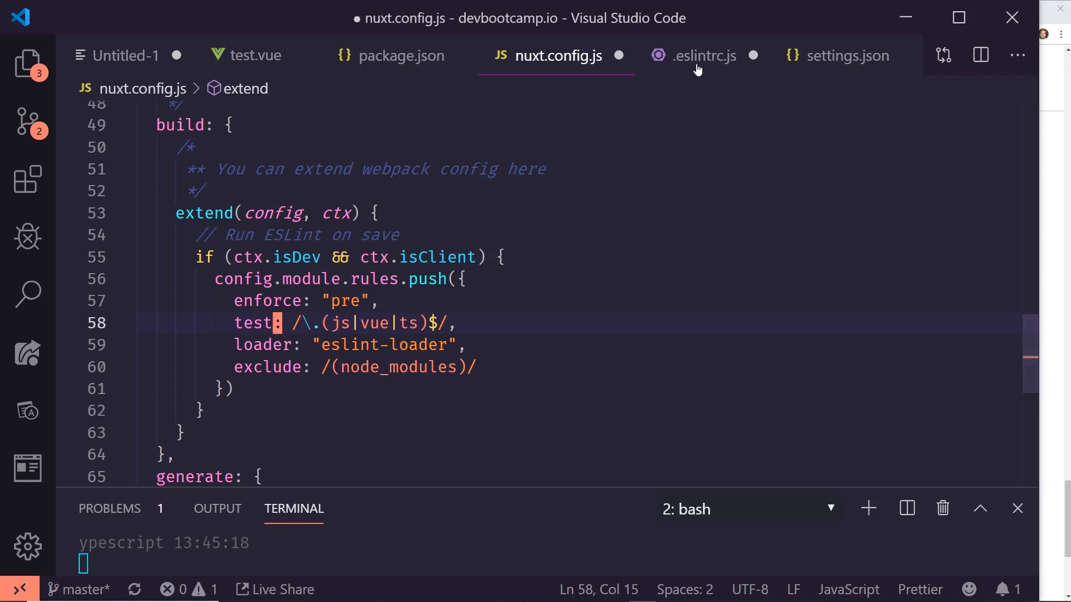
click(701, 55)
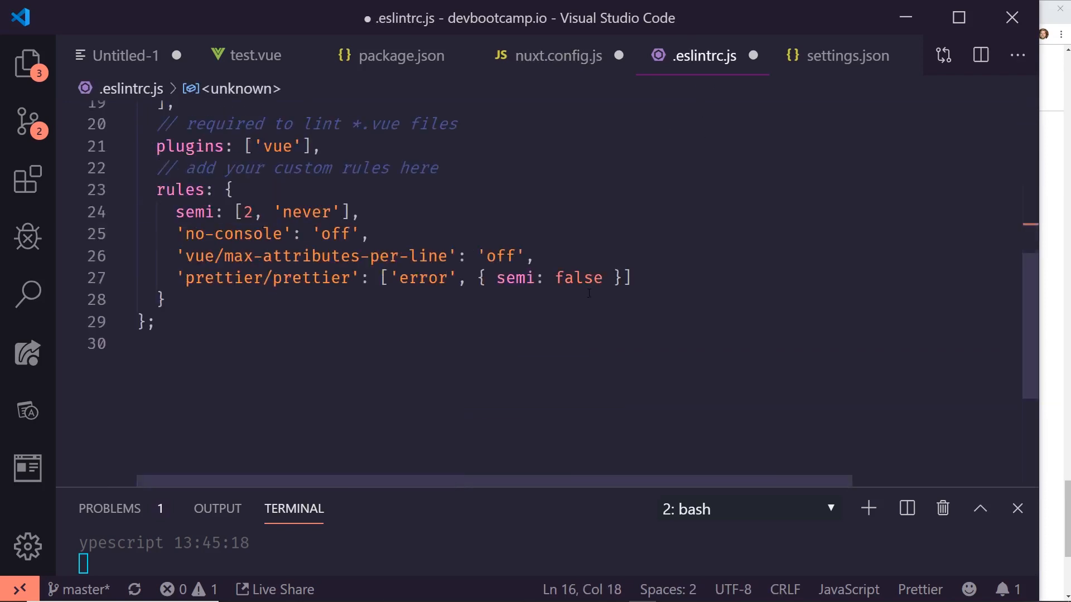
Open the user settings.json via the Command Palette, then show the installed extensions list
click(846, 56)
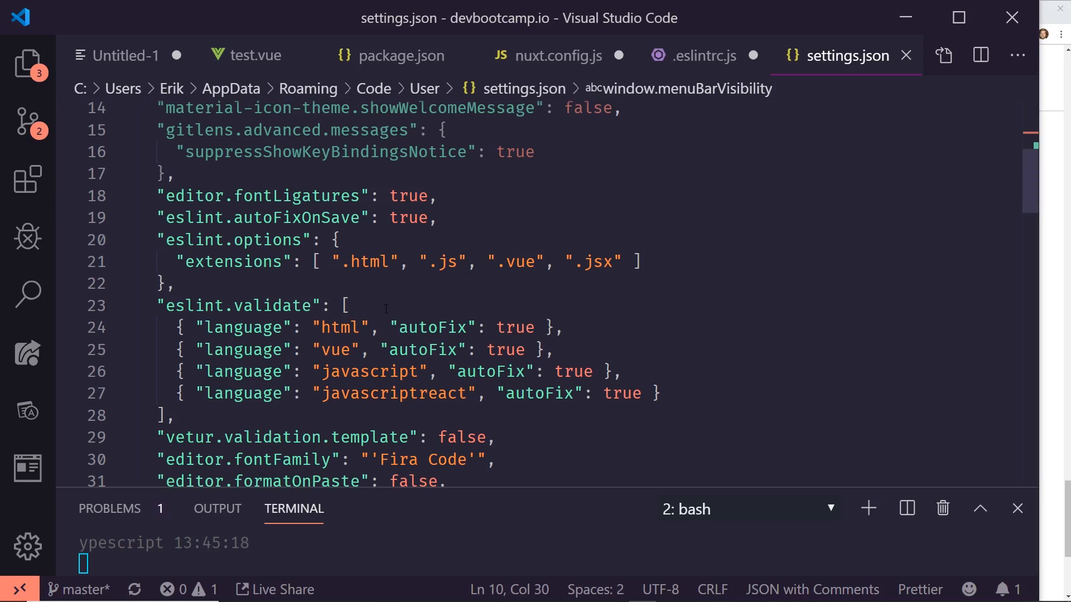
click(102, 18)
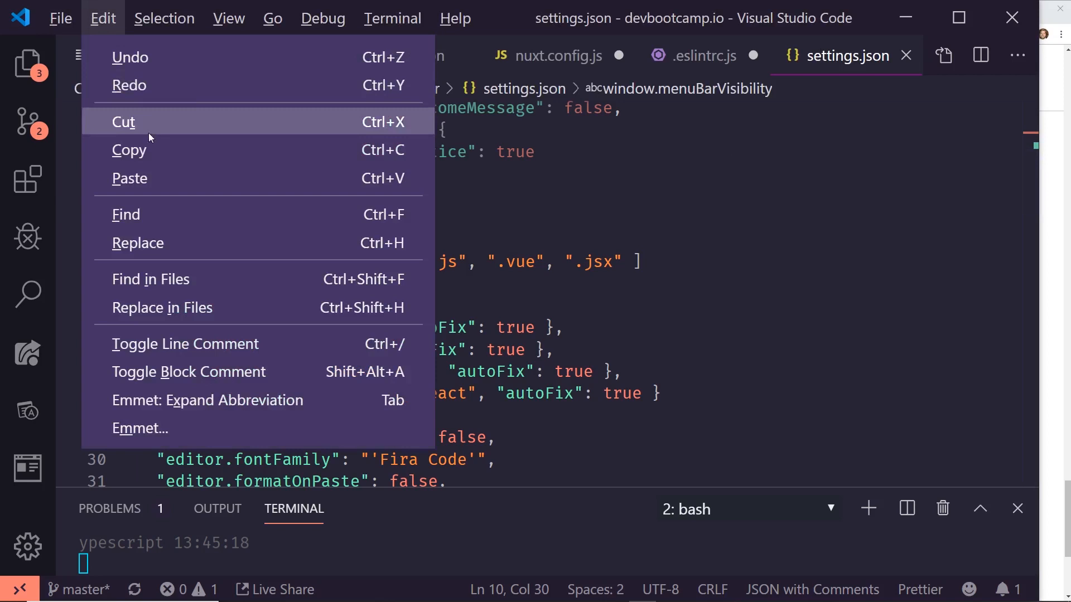
click(61, 18)
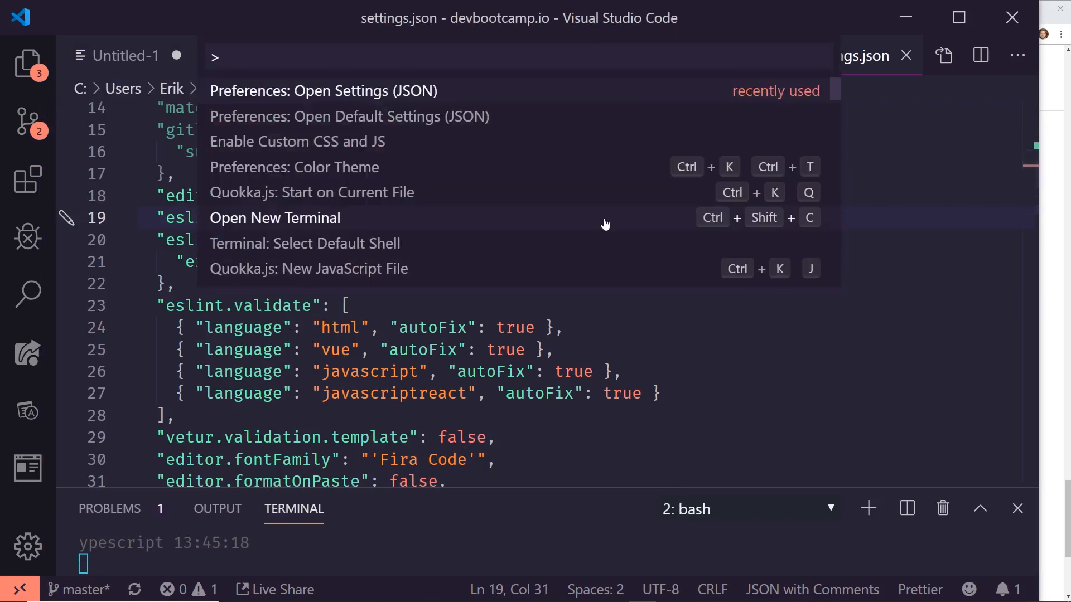
mouse_move(516, 155)
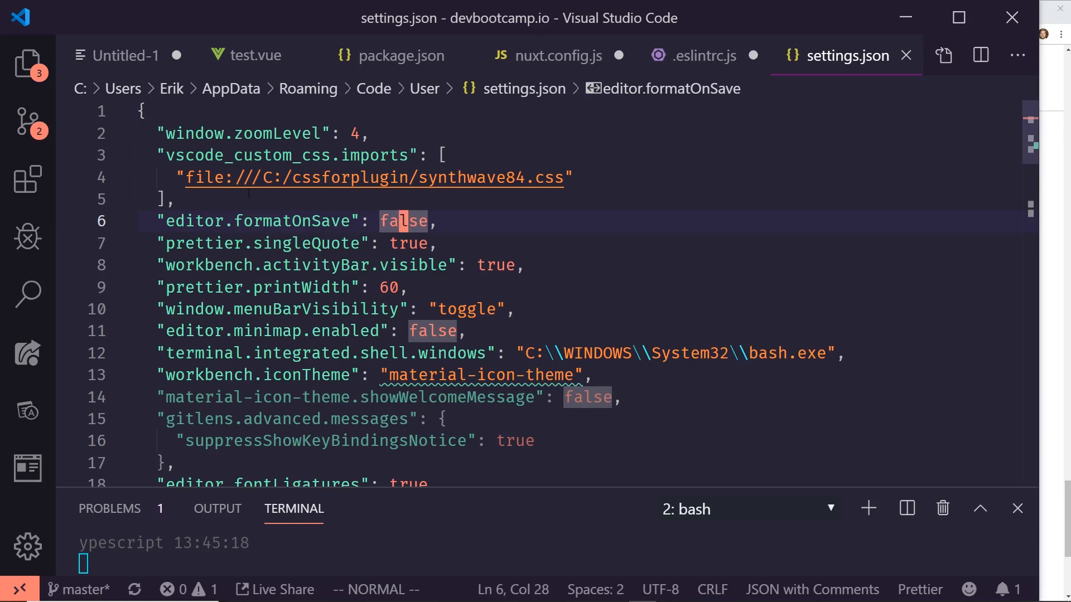
mouse_move(26, 179)
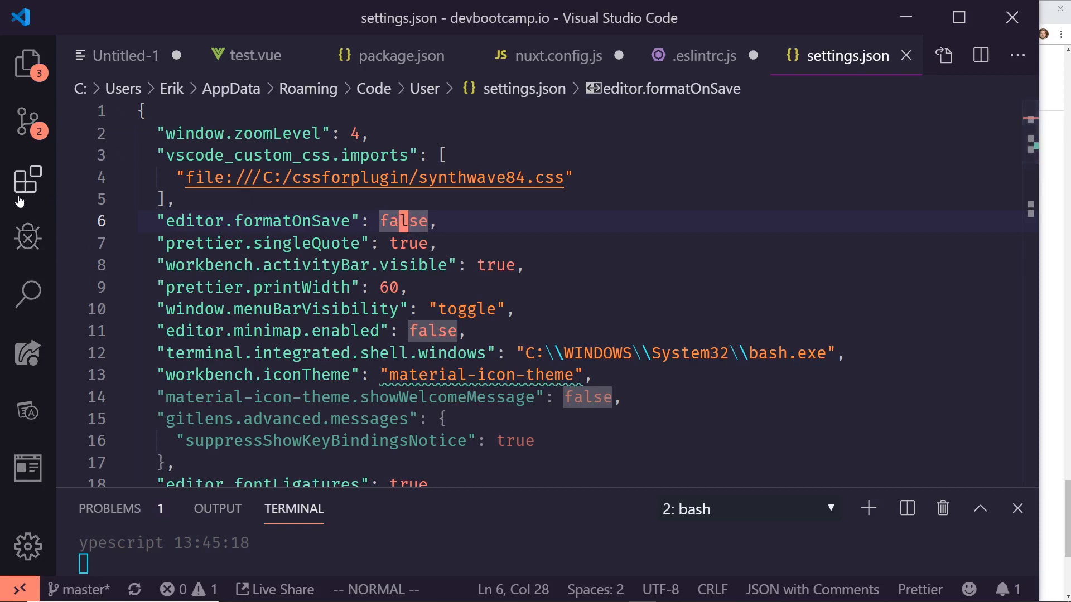
click(26, 179)
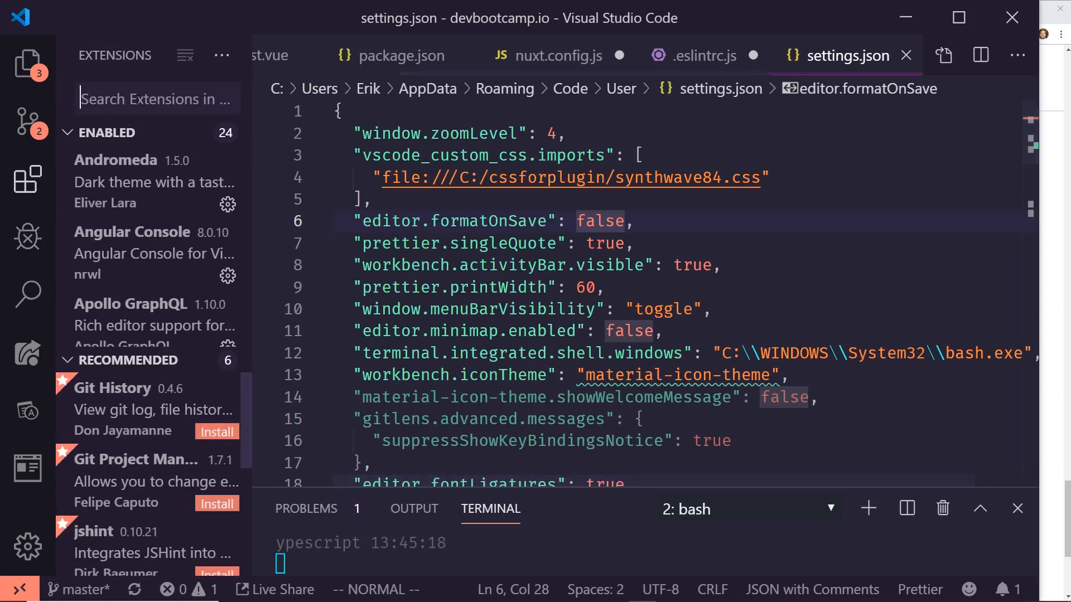
text(eslint)
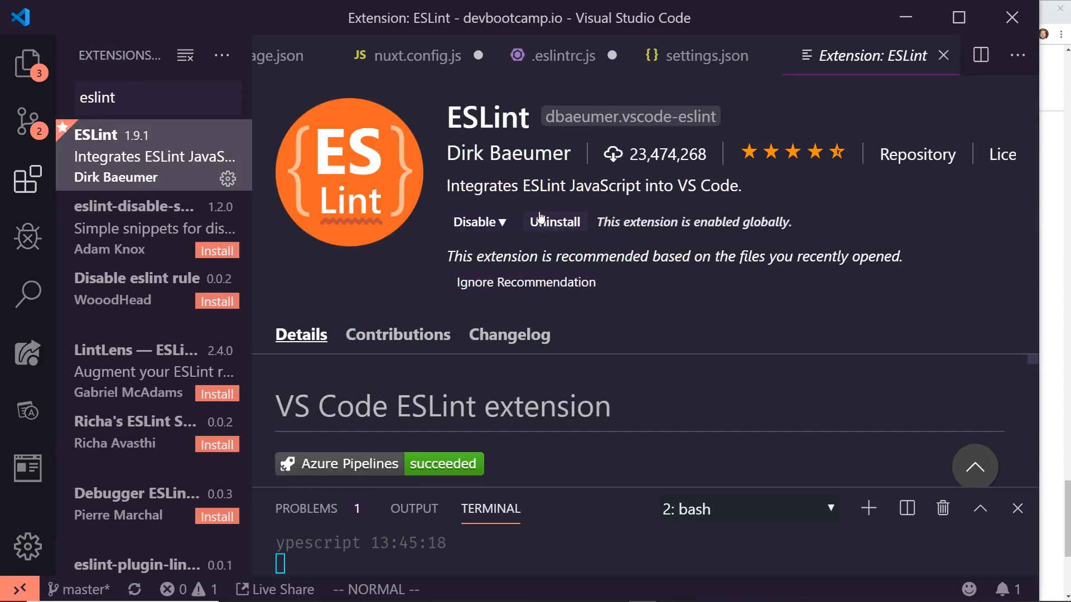
mouse_move(503, 132)
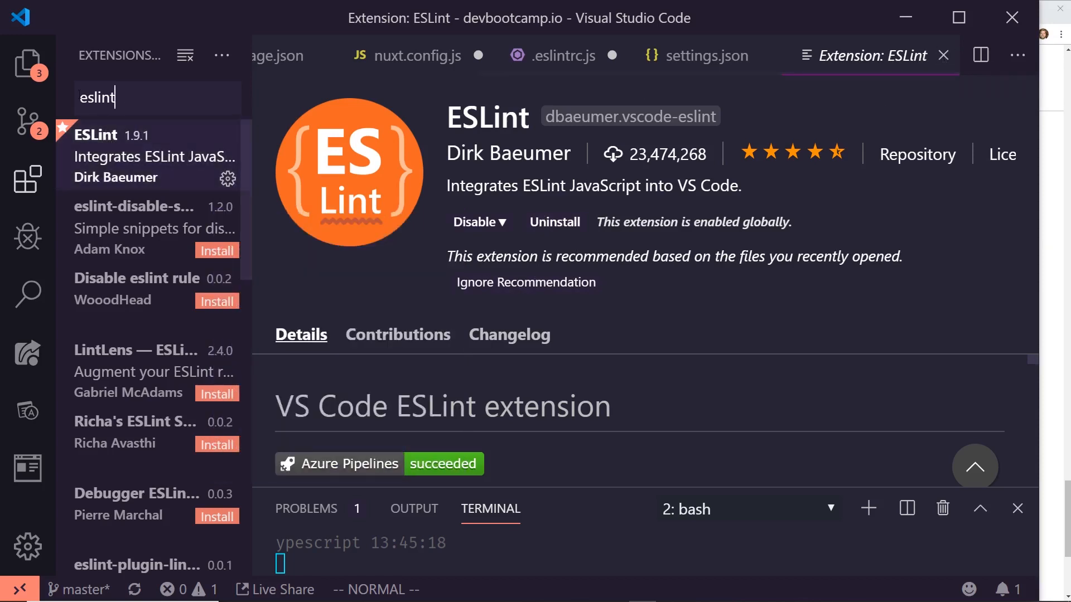
text(vetur)
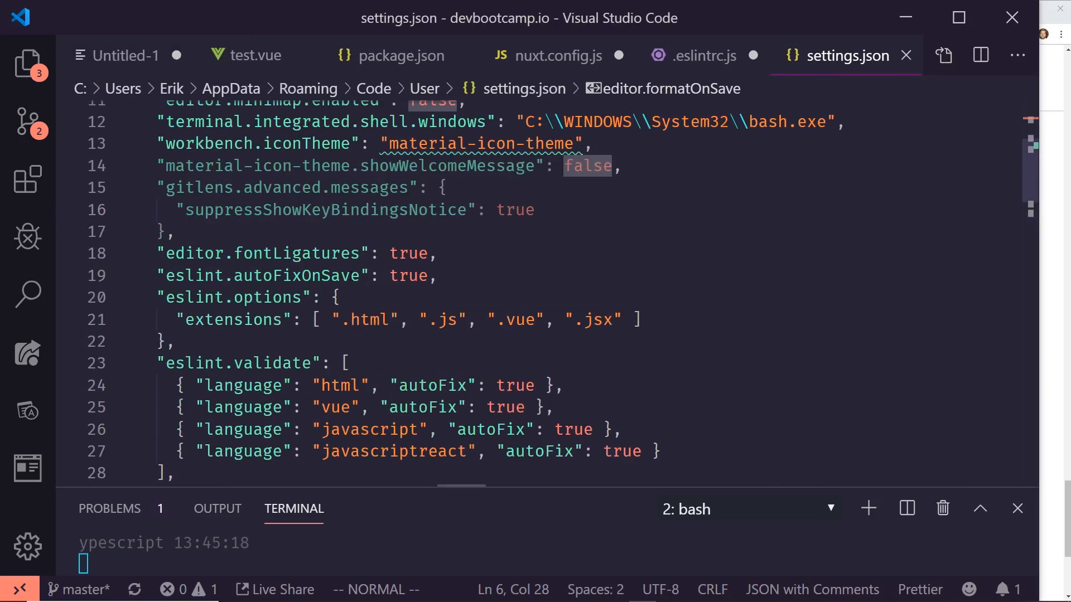
Review eslint.autoFixOnSave and eslint.validate in settings.json, then close it to return to .eslintrc.js
scroll(down, 3)
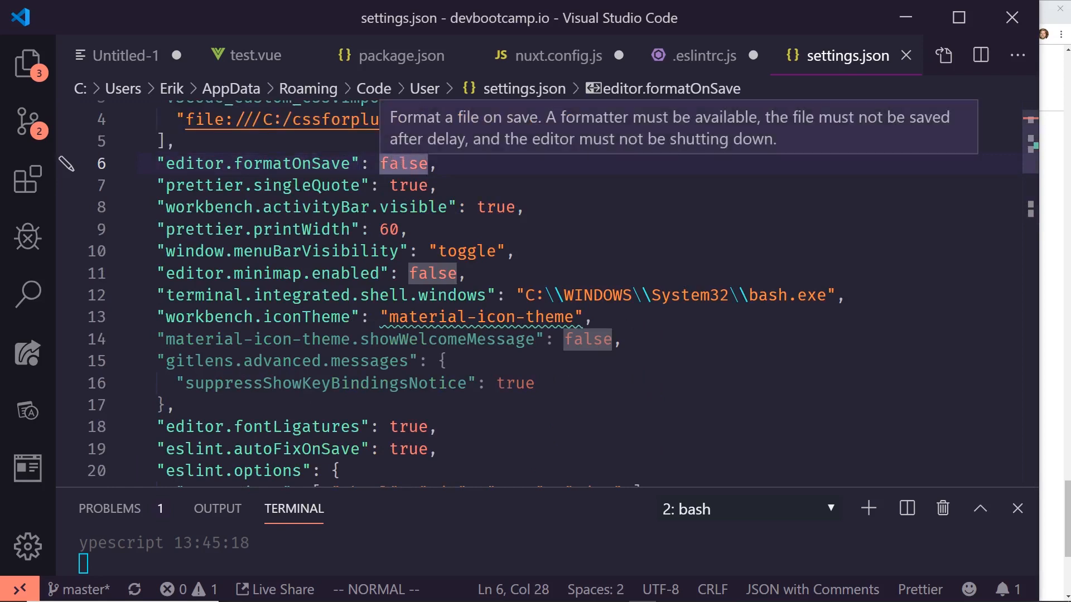
scroll(down, 3)
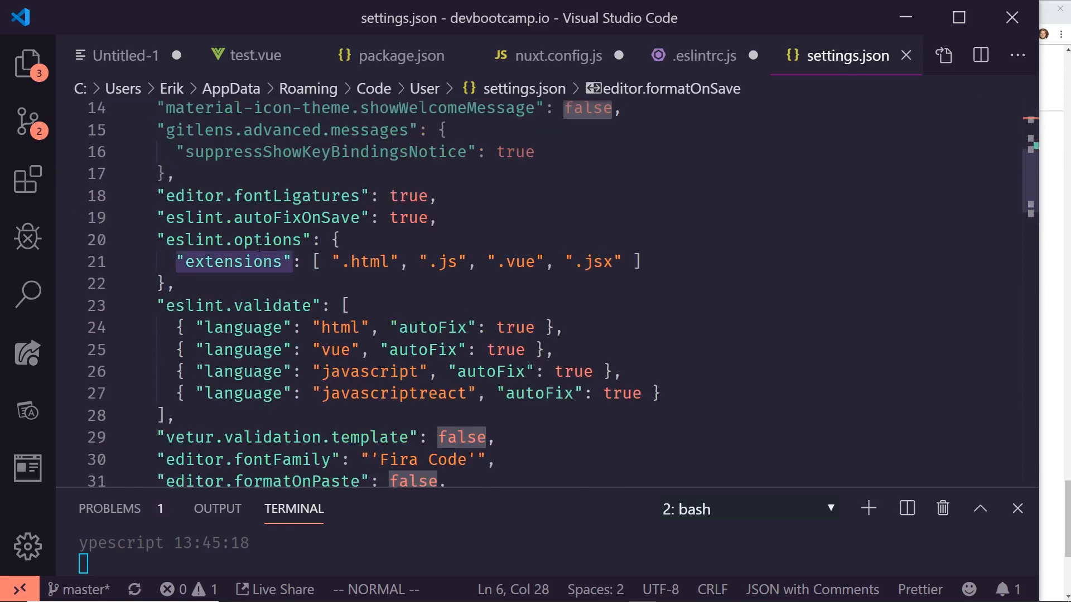
scroll(down, 3)
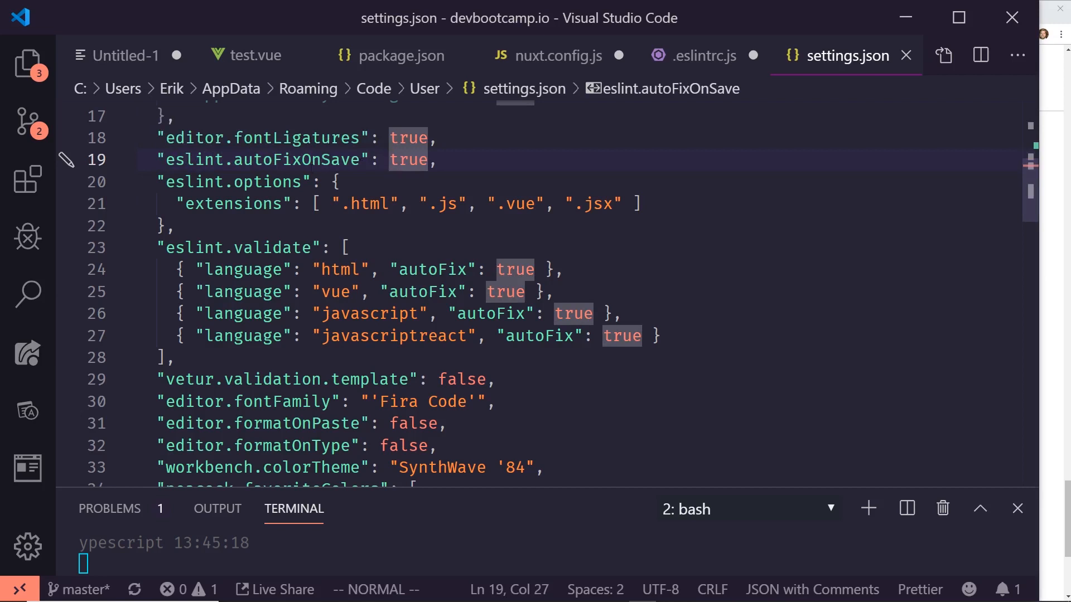
click(247, 182)
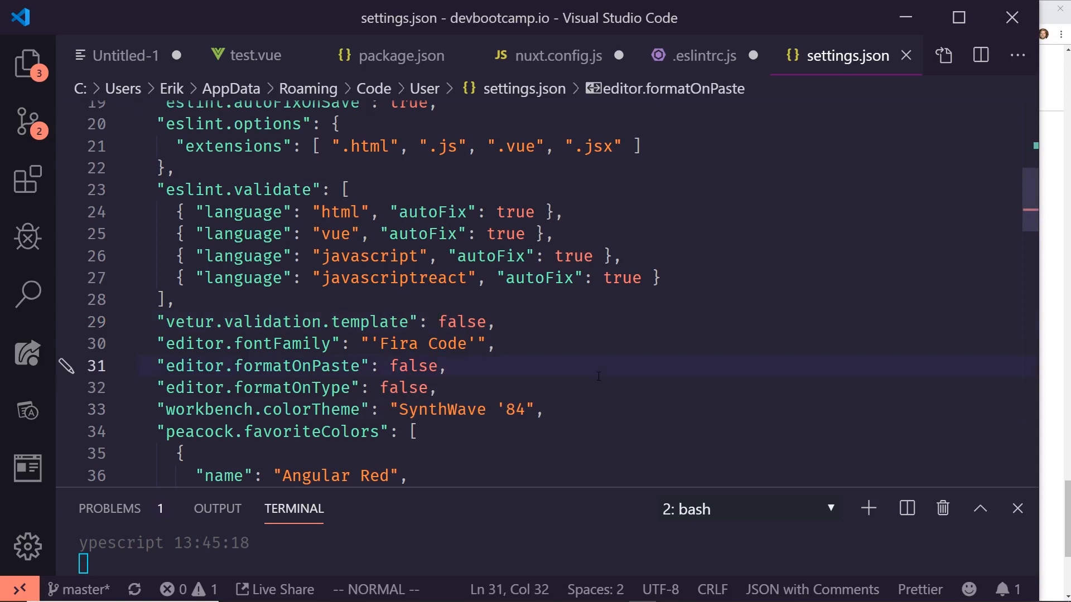
mouse_move(513, 362)
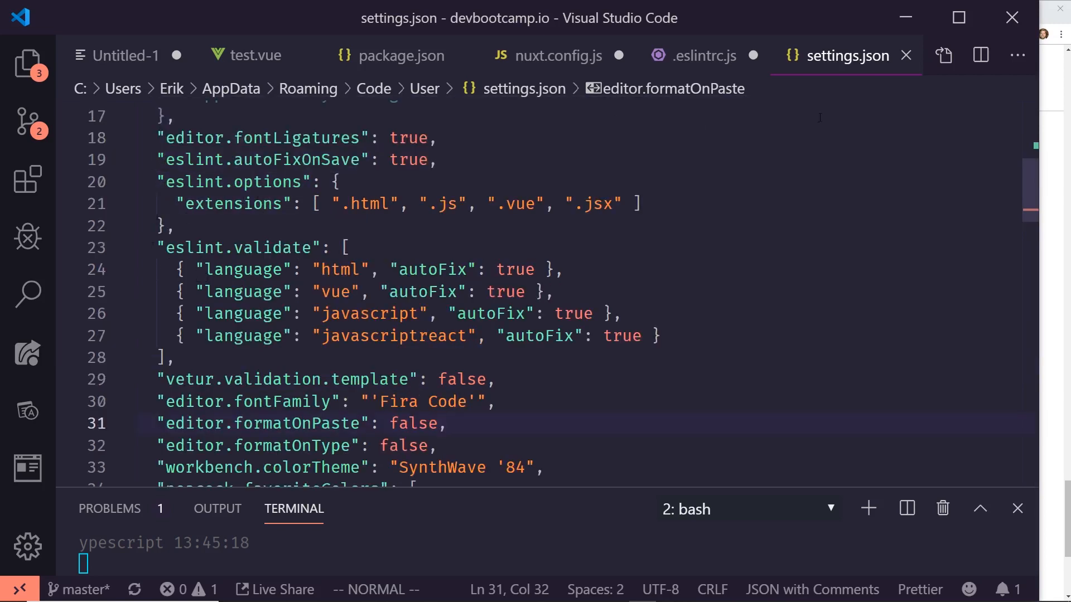
click(705, 56)
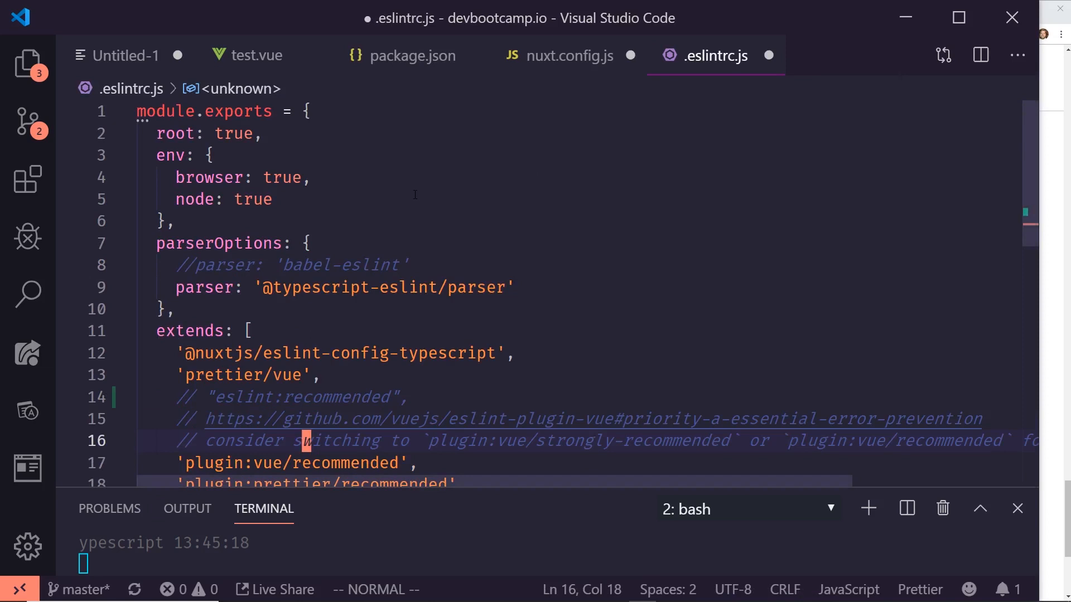
Add a character in test.vue's template and save with Ctrl+S so ESLint auto-fixes it
scroll(down, 3)
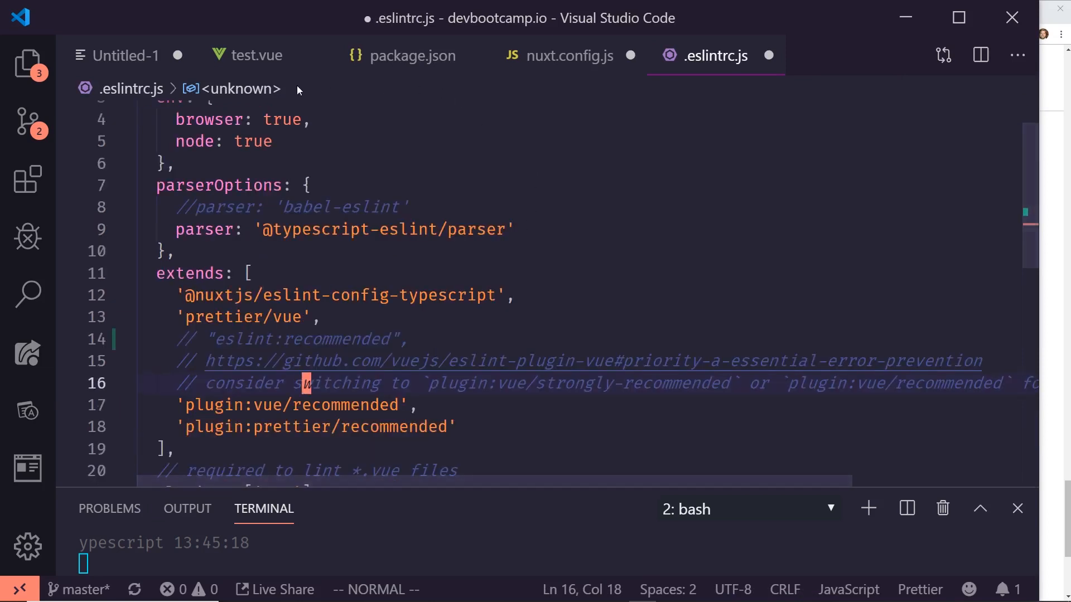
click(257, 56)
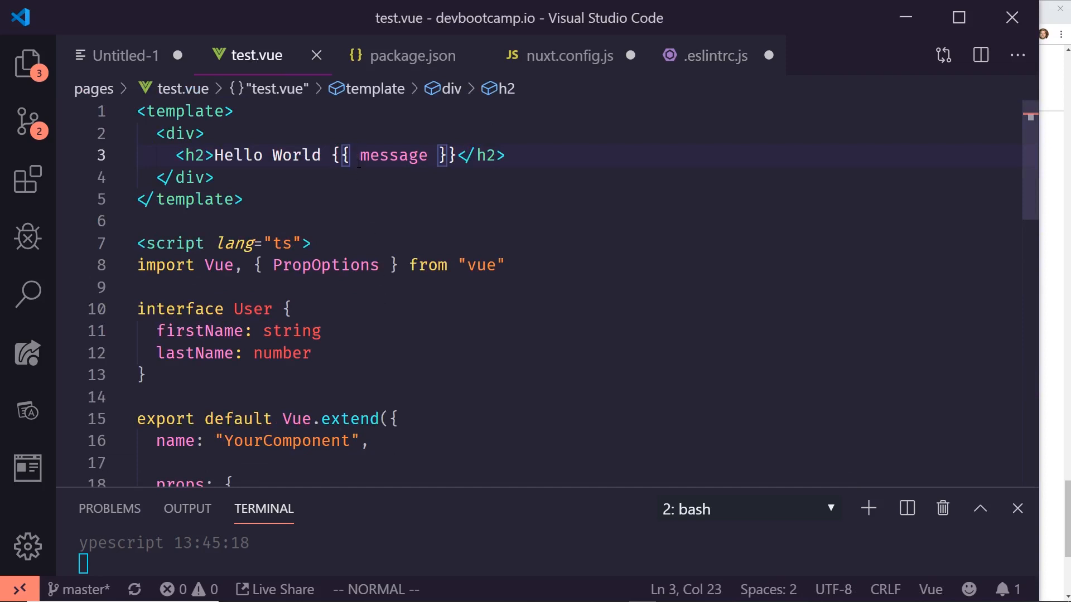
text(o)
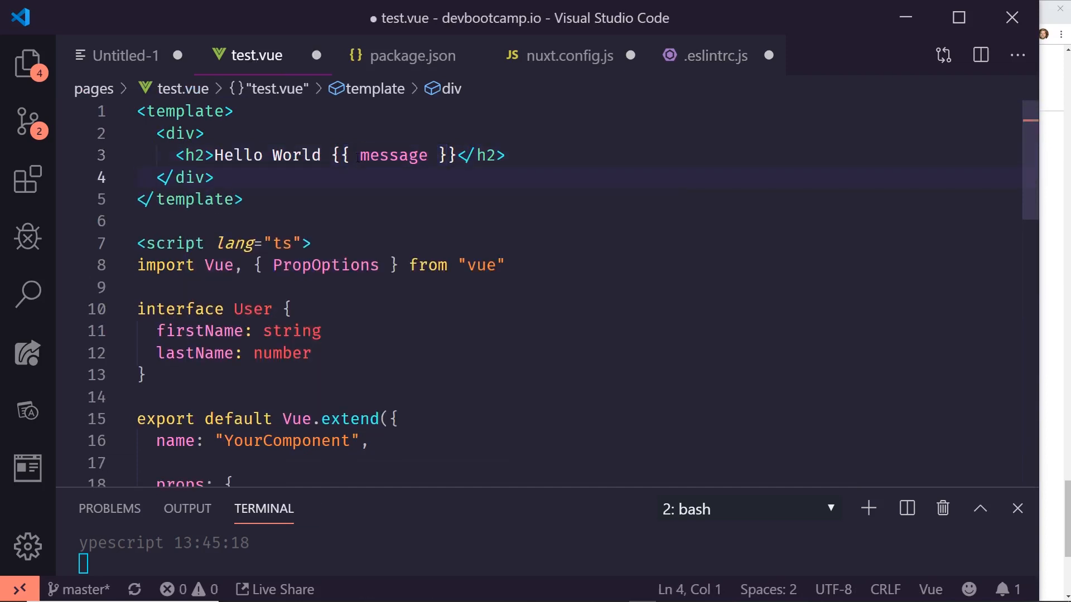
key(ctrl+s)
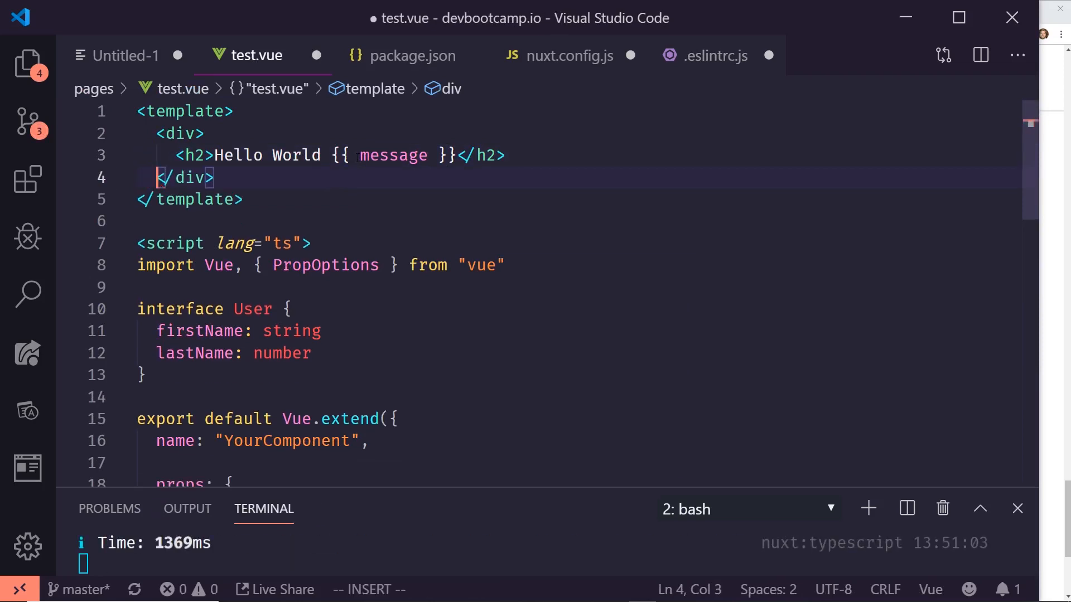
key(ctrl+s)
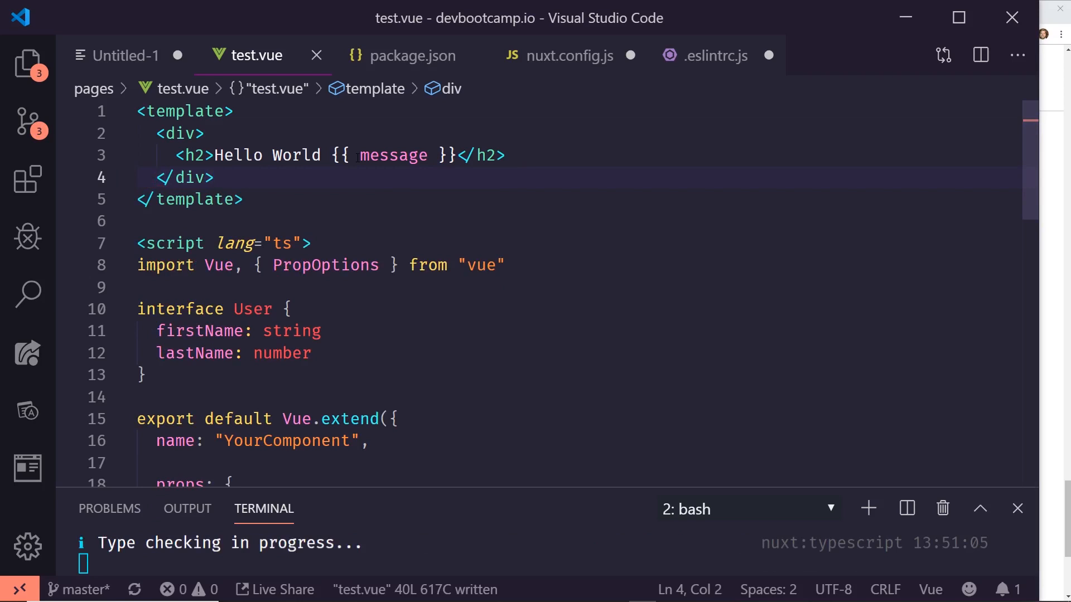